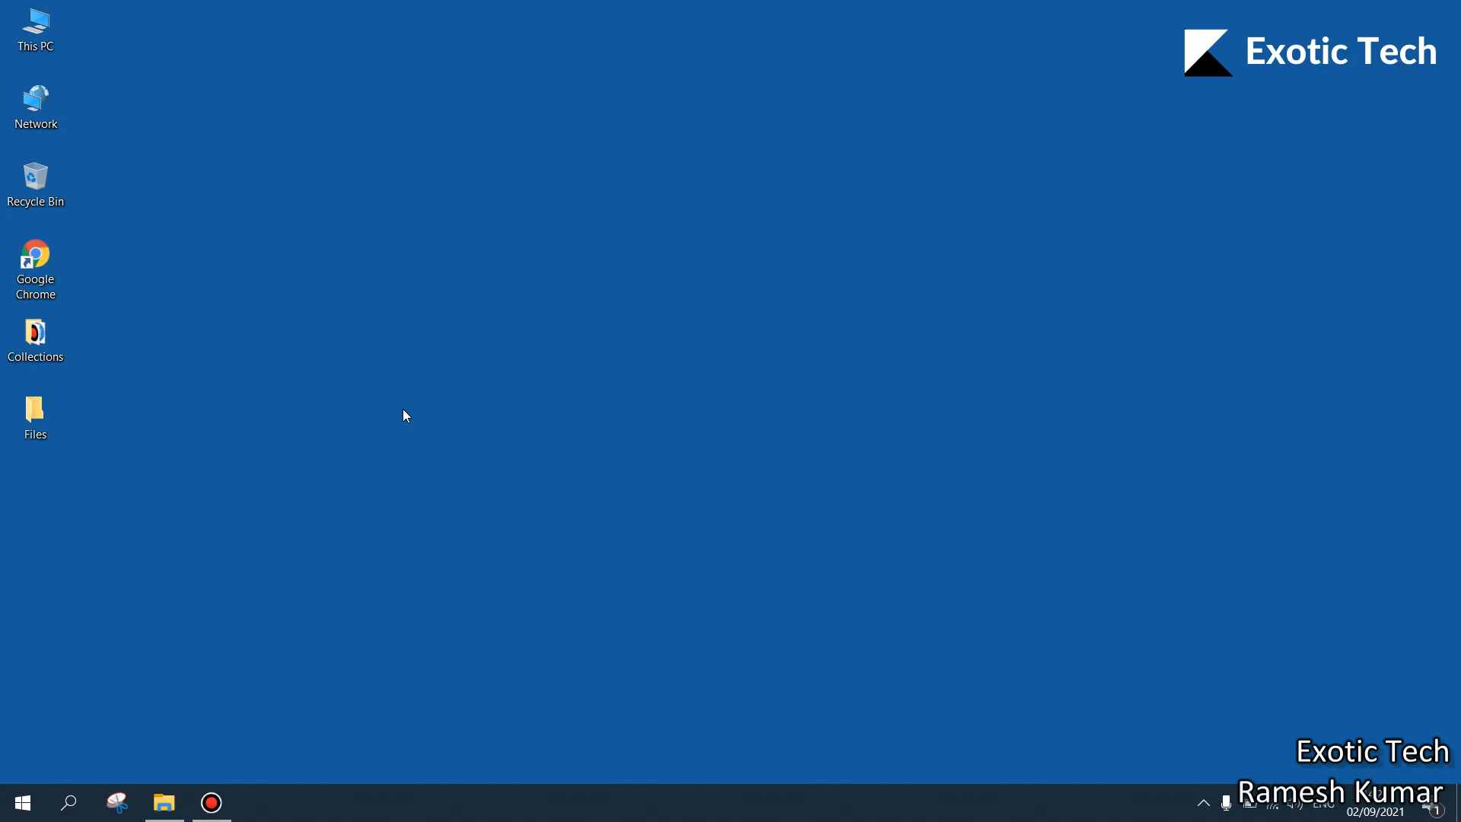
Step: Launch Google Chrome and start a Google search with 'Py'
double_click(35, 259)
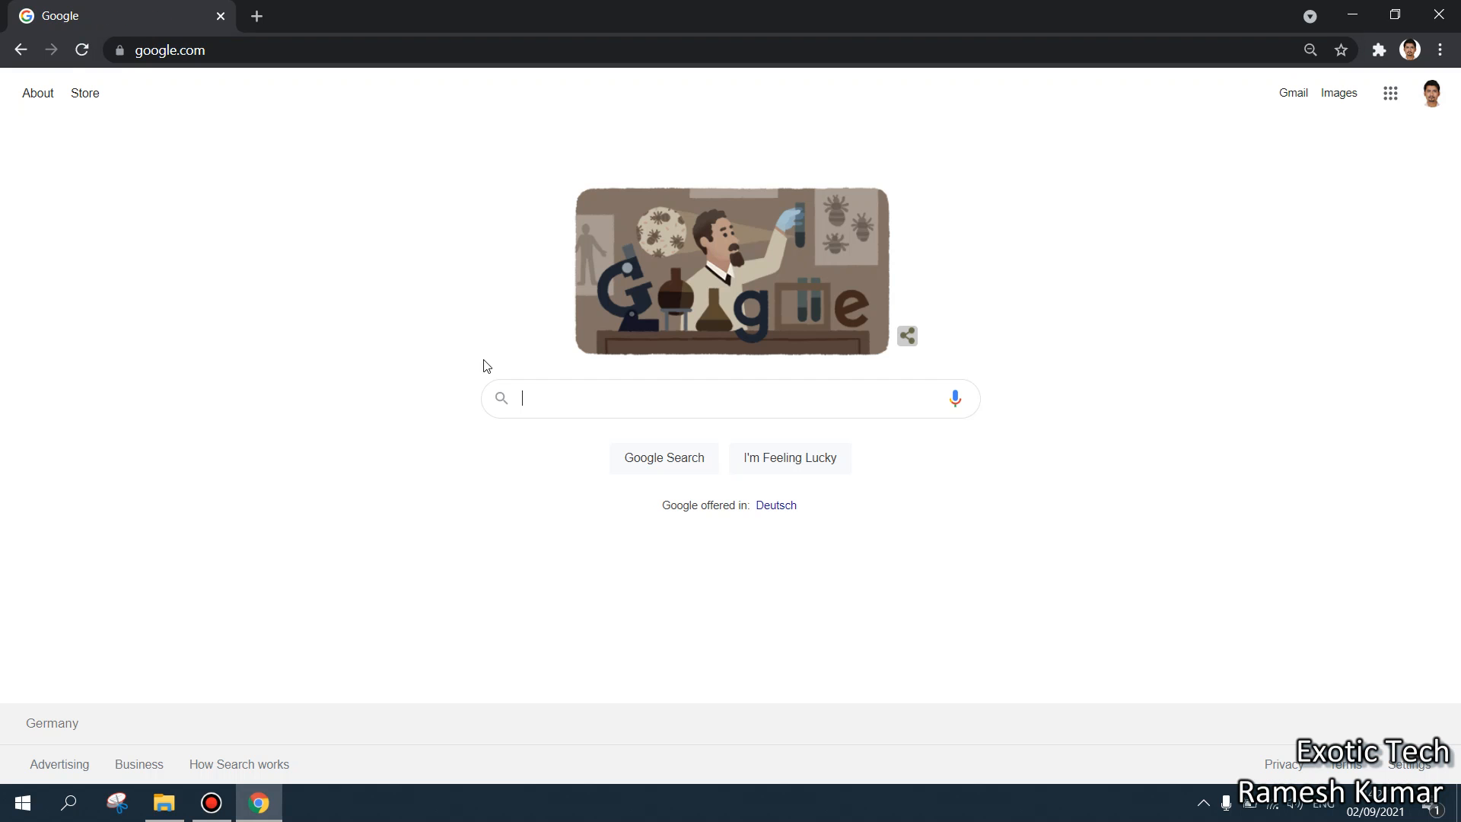
type("Py")
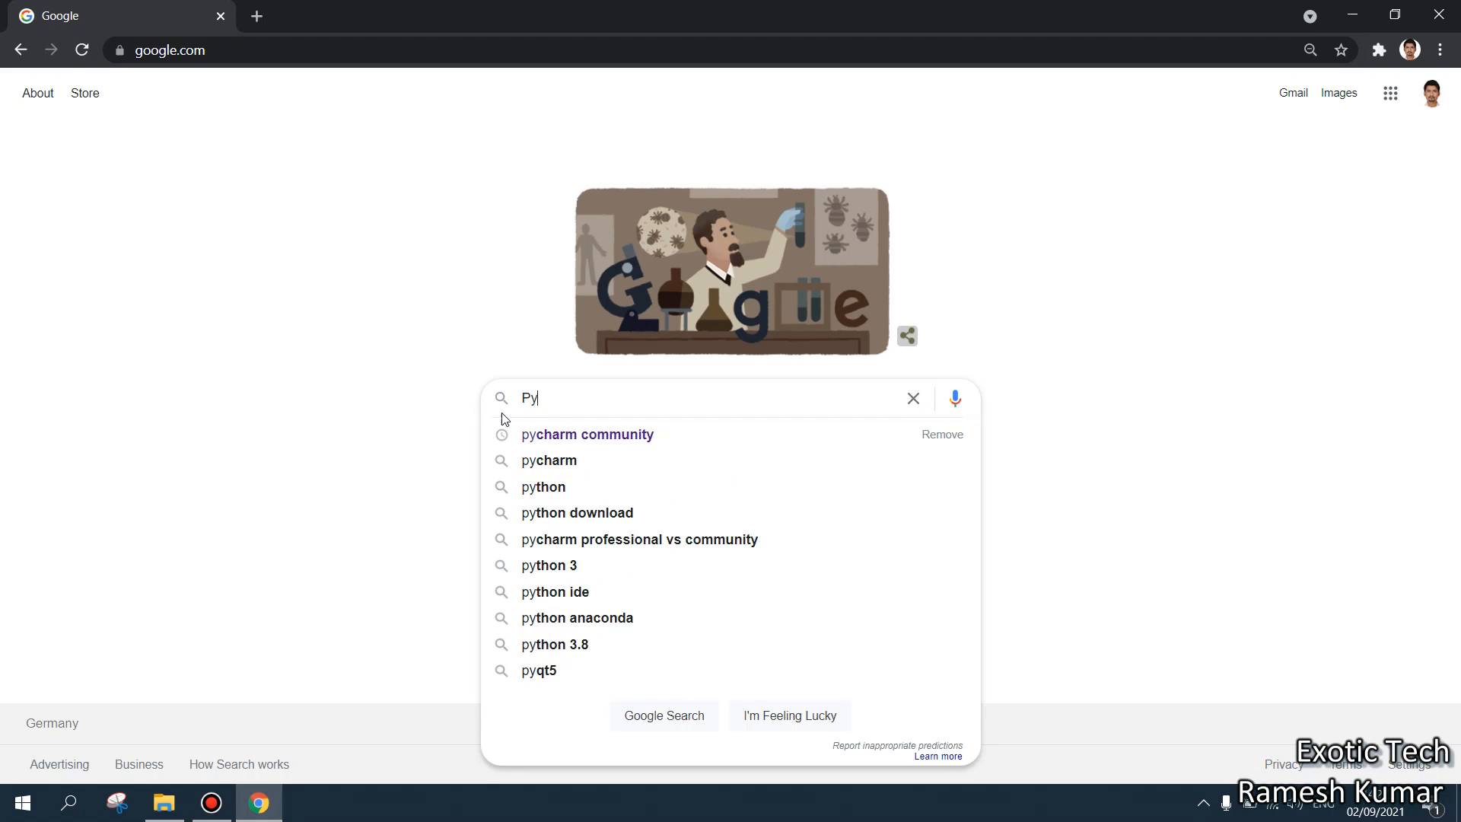
Step: Search 'pycharm community' and download the Community edition for Windows from JetBrains
left_click(588, 434)
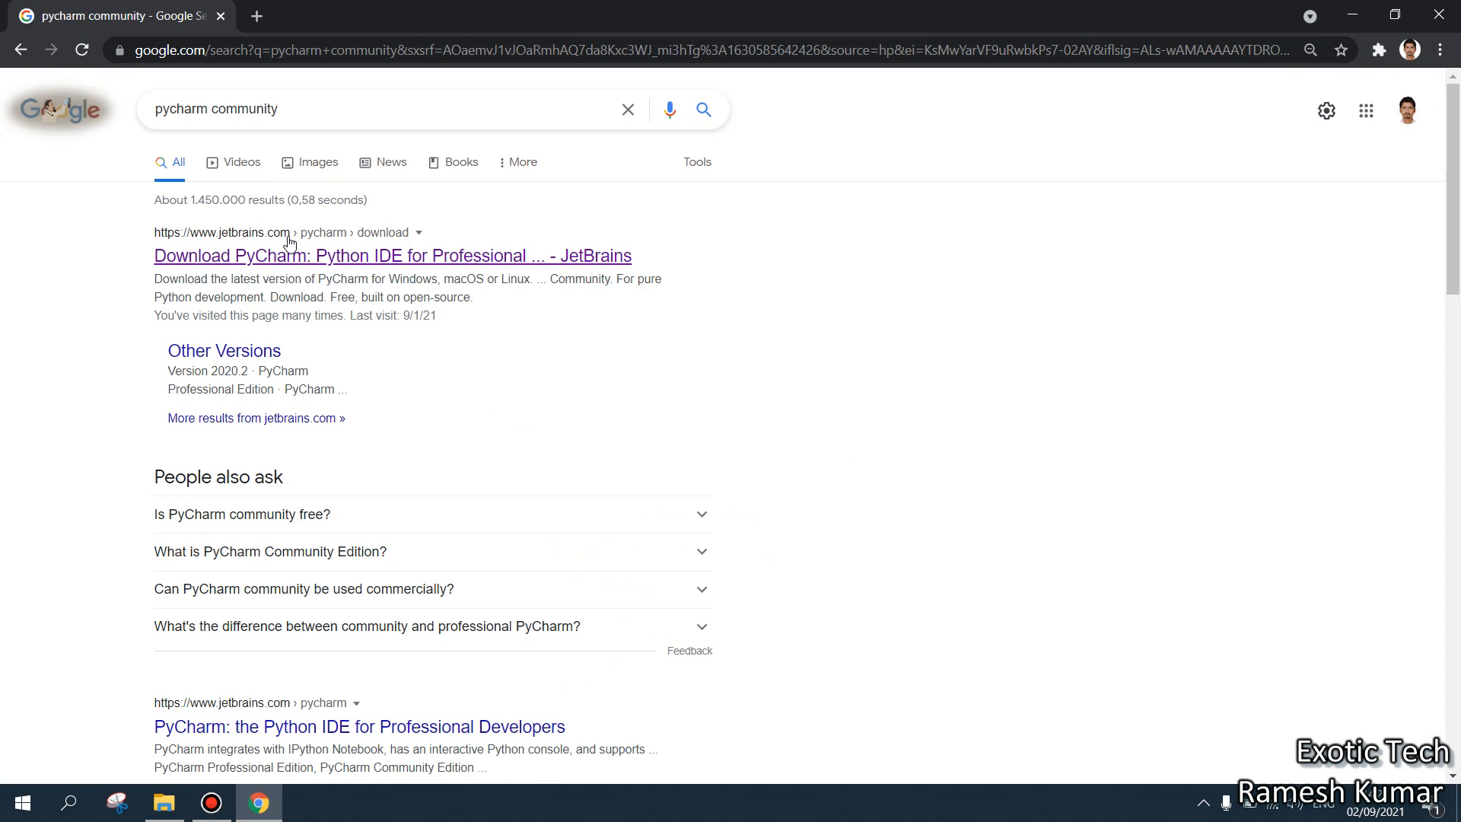
mouse_move(293, 259)
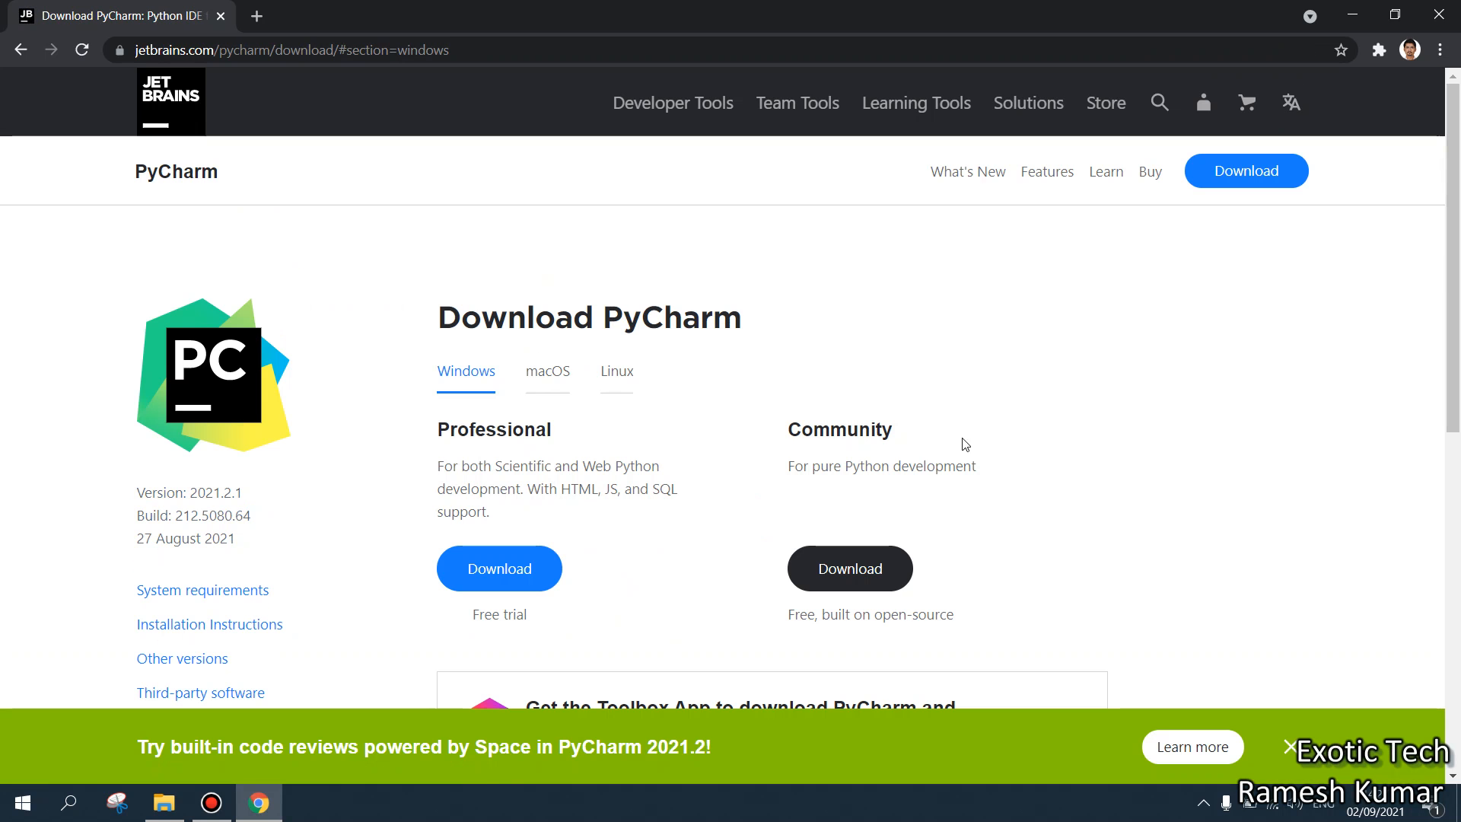
left_click(848, 568)
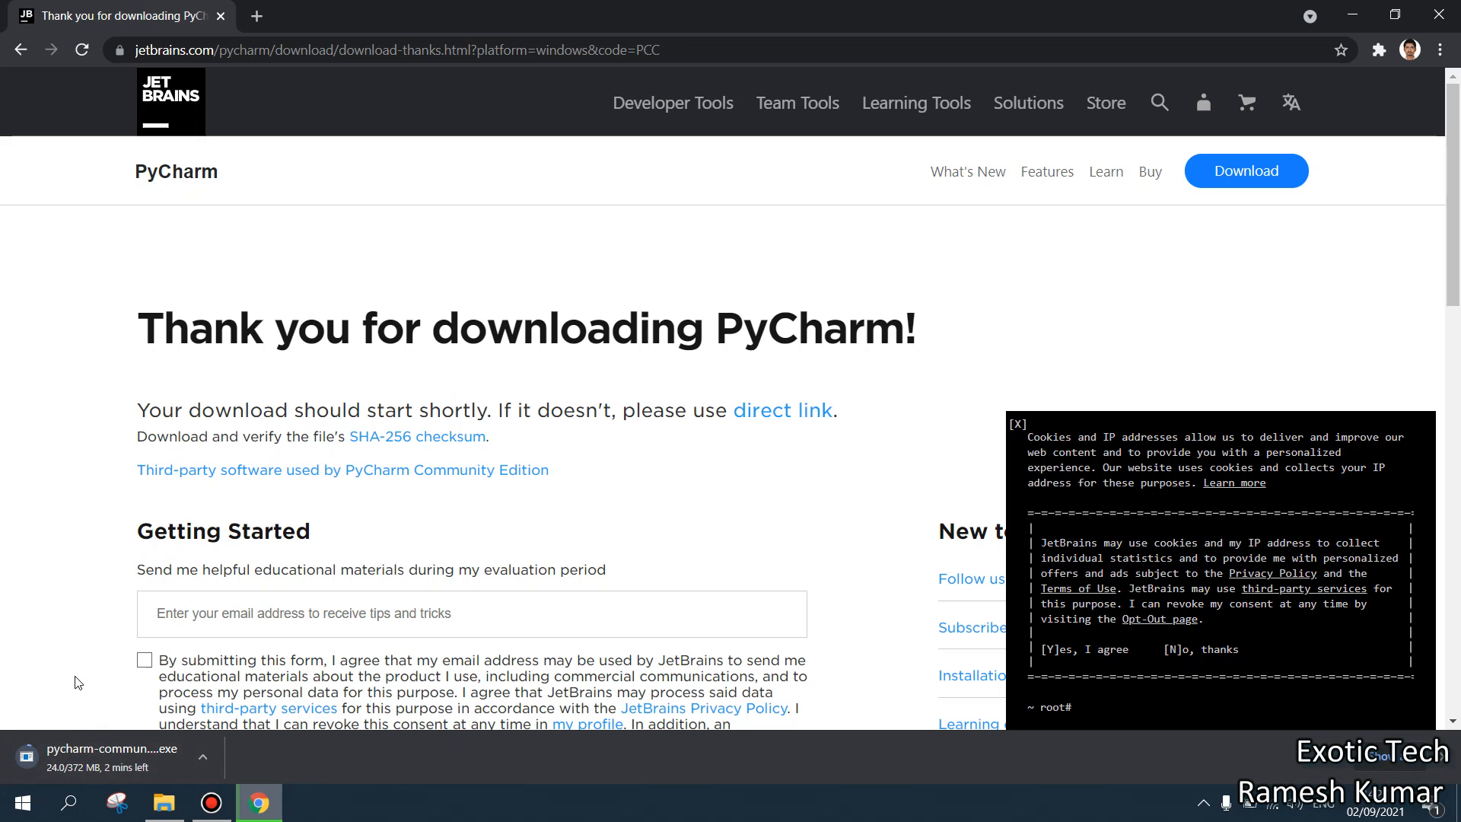
scroll("down", 3)
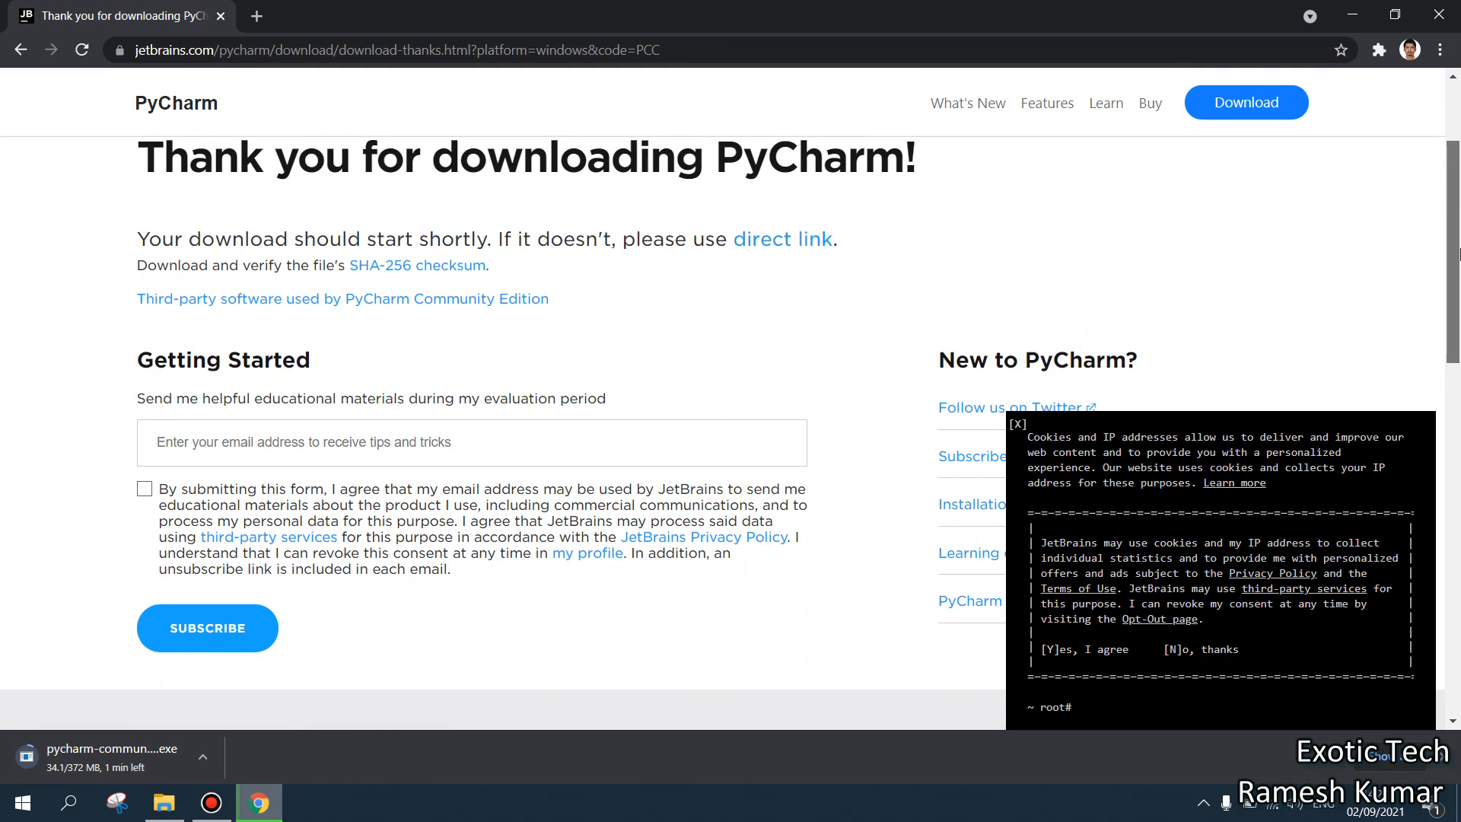
Step: Create a new folder named Pycharm inside D:\Program Files
left_click(164, 802)
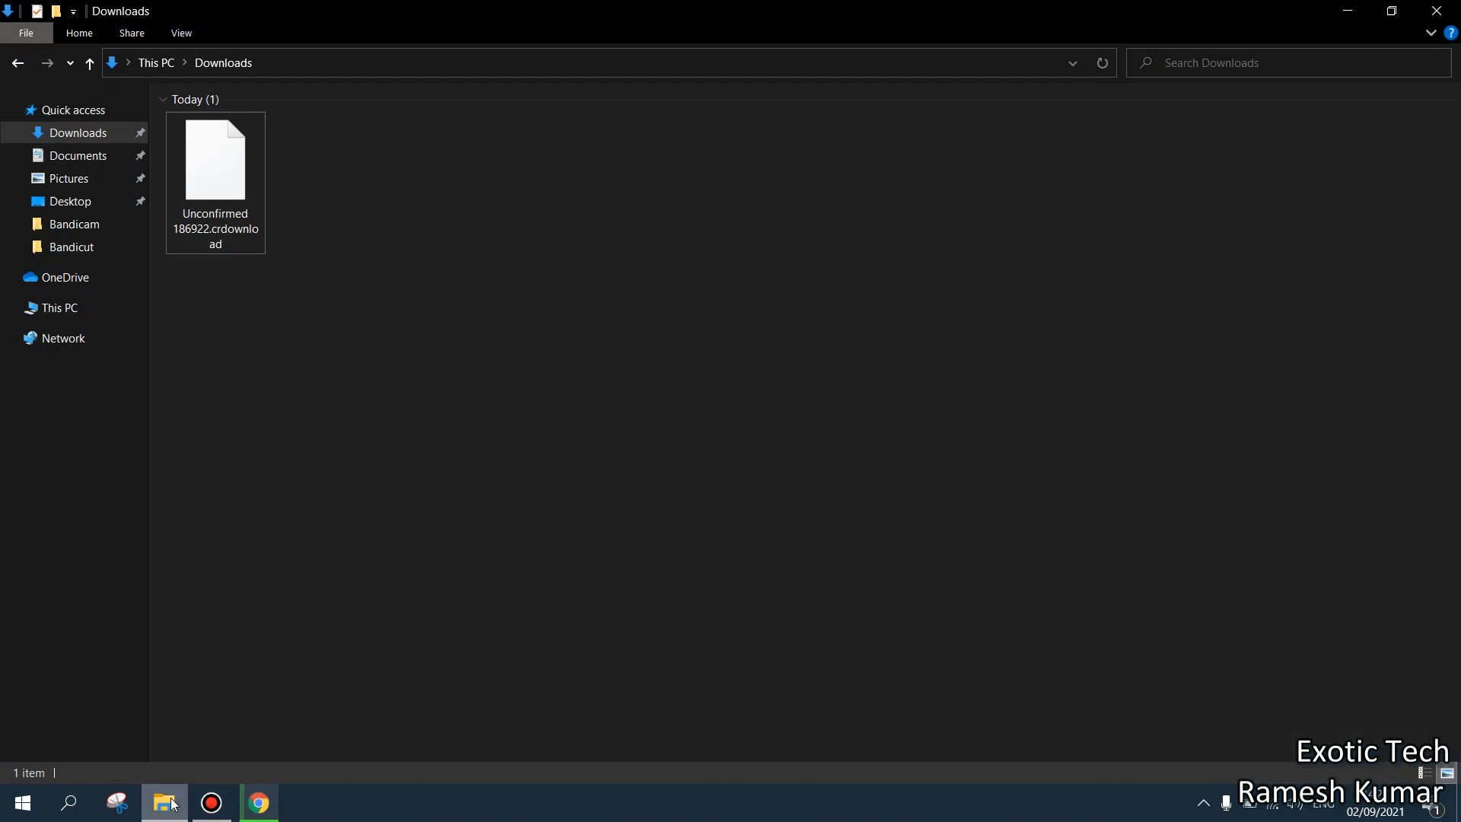
left_click(60, 307)
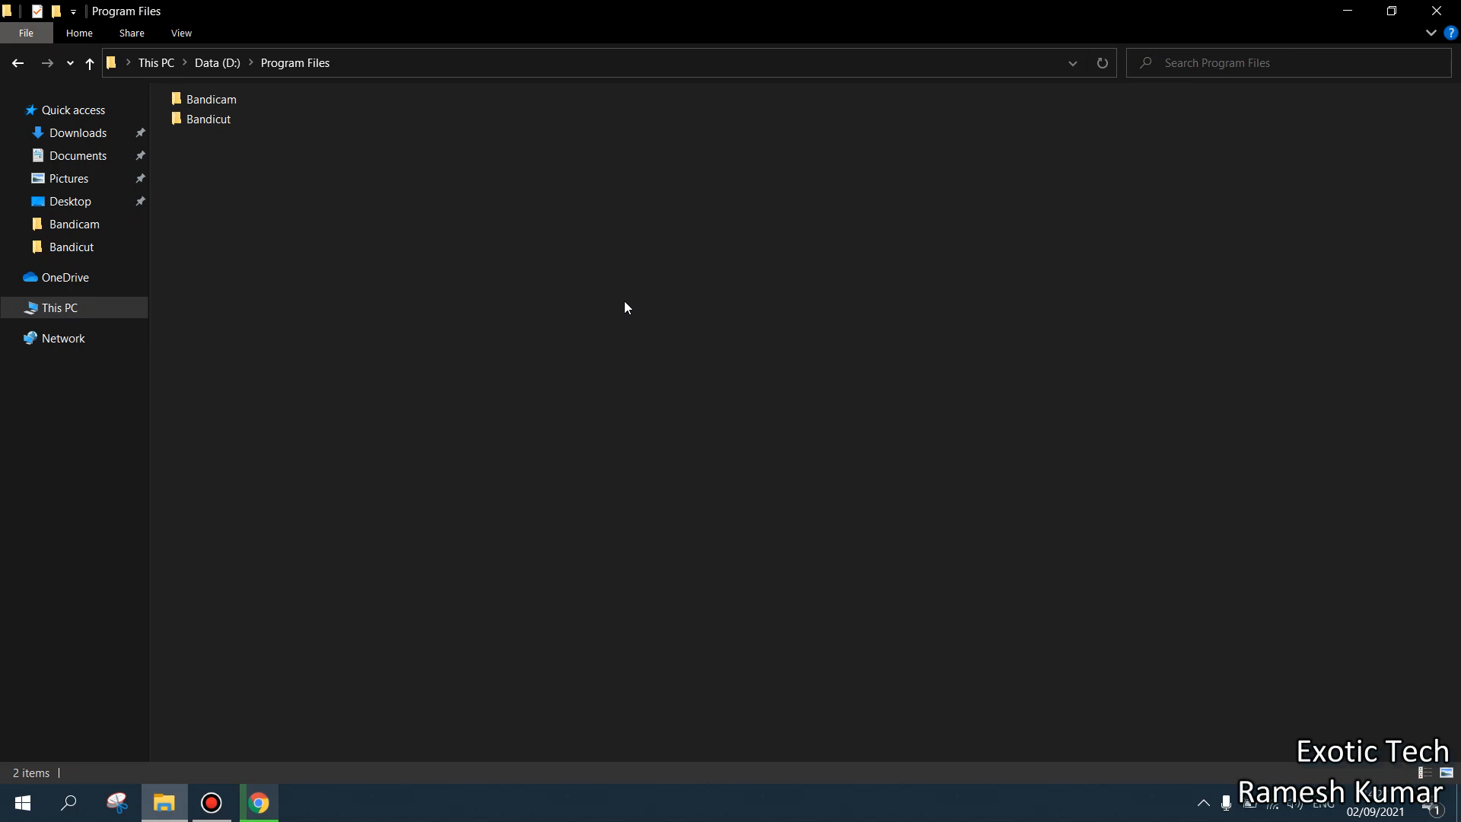
right_click(625, 308)
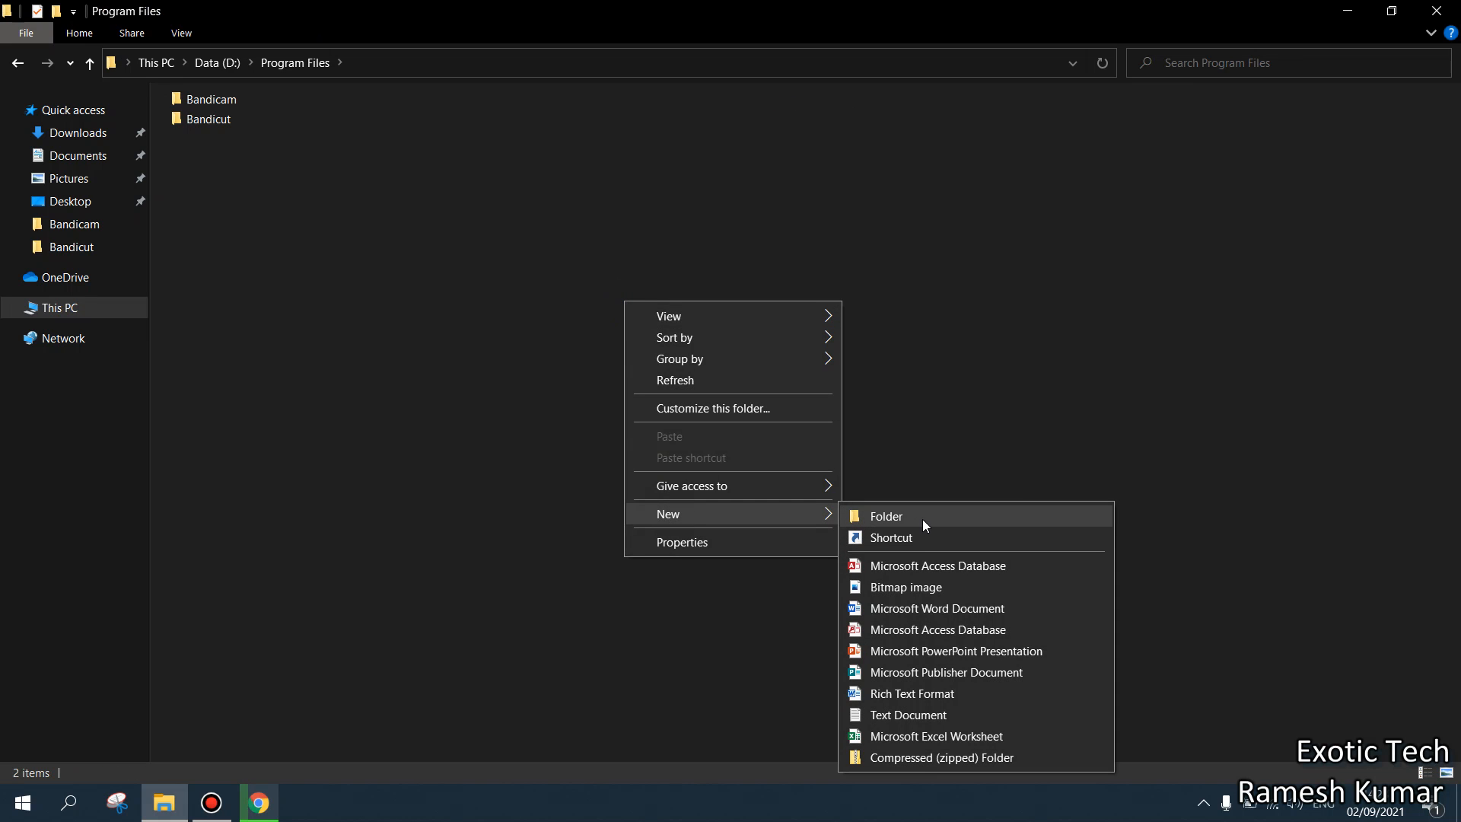
left_click(884, 516)
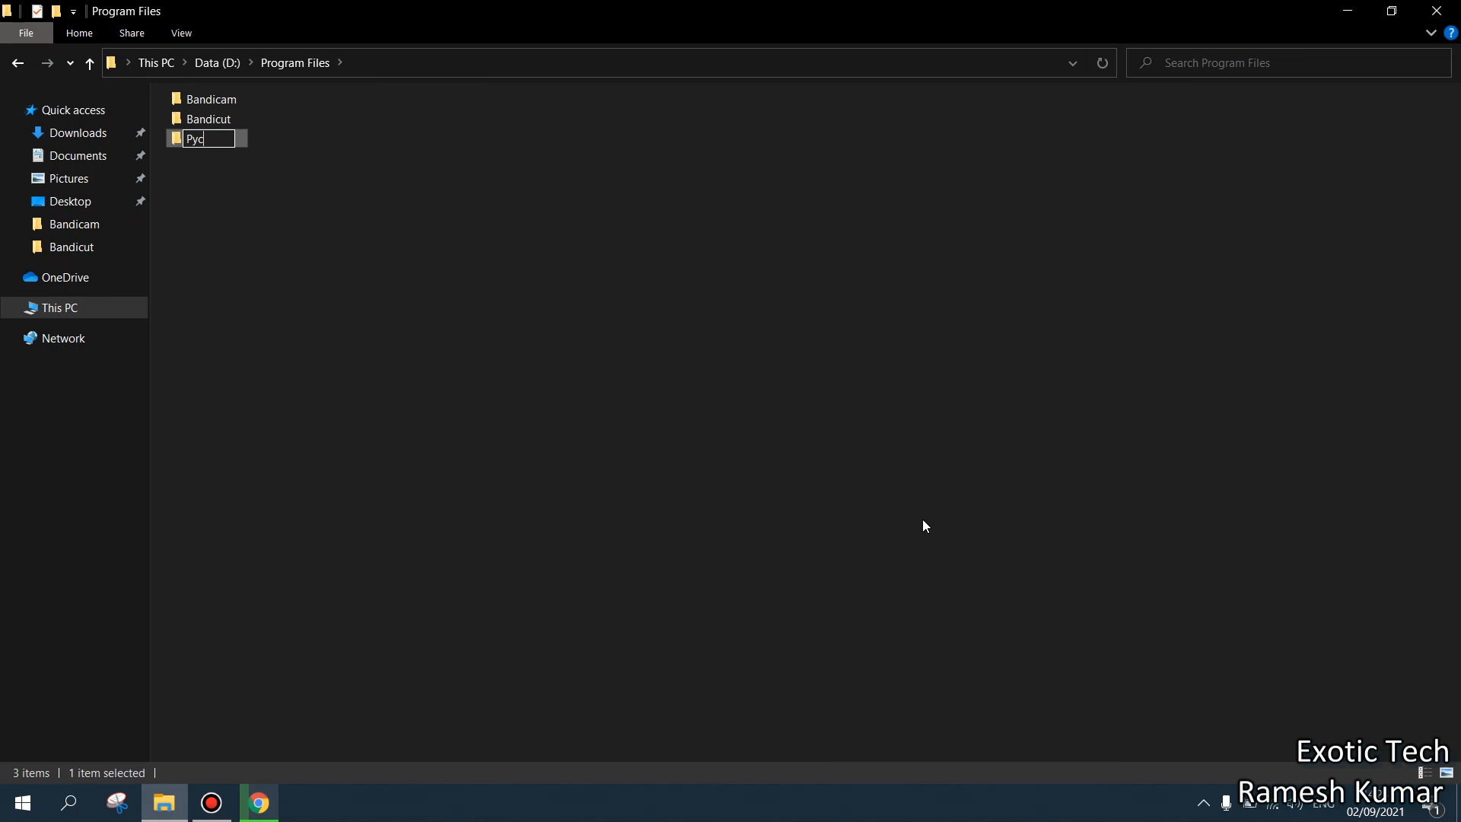
type("harm")
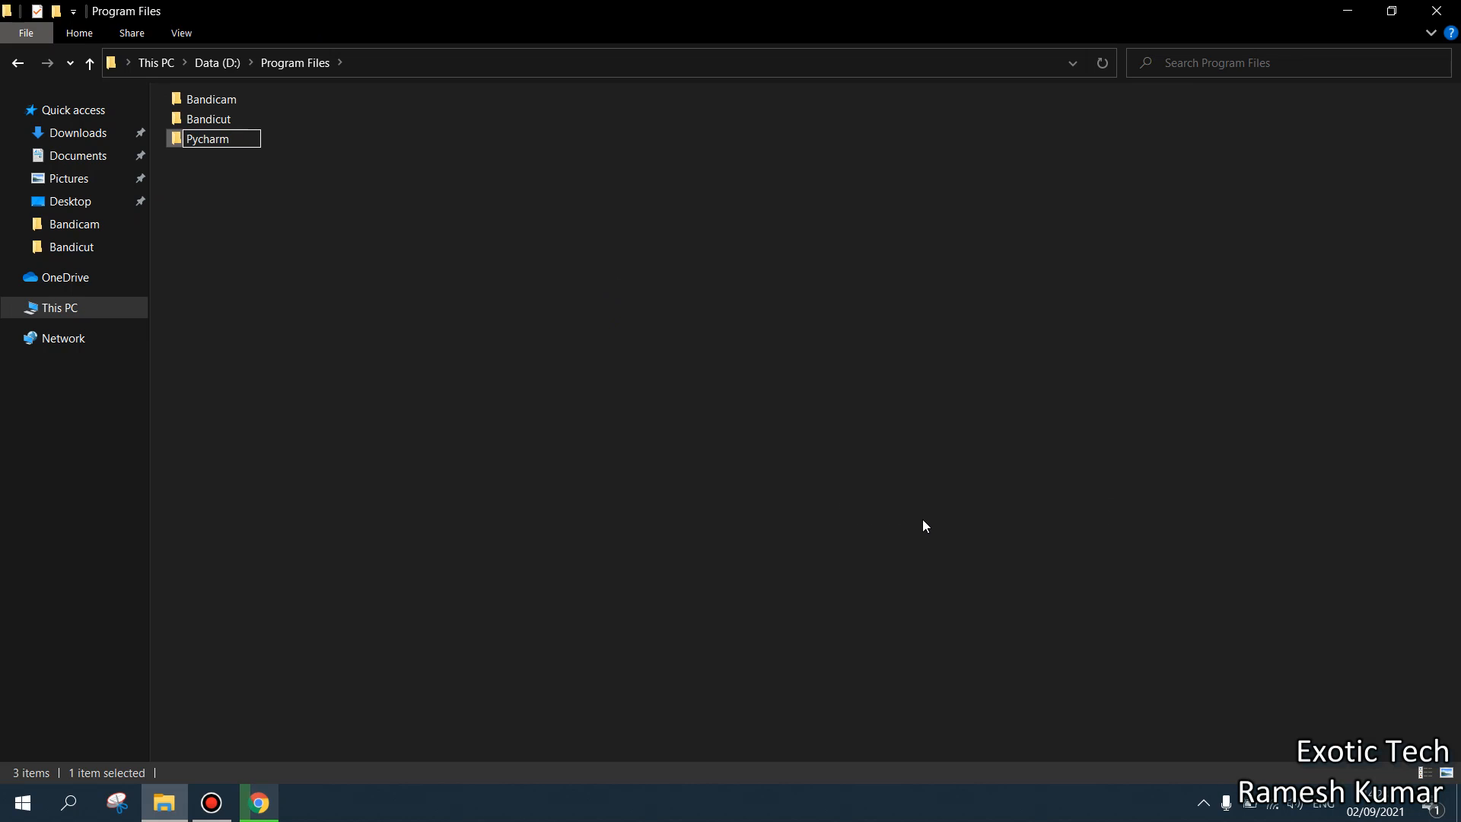
double_click(208, 138)
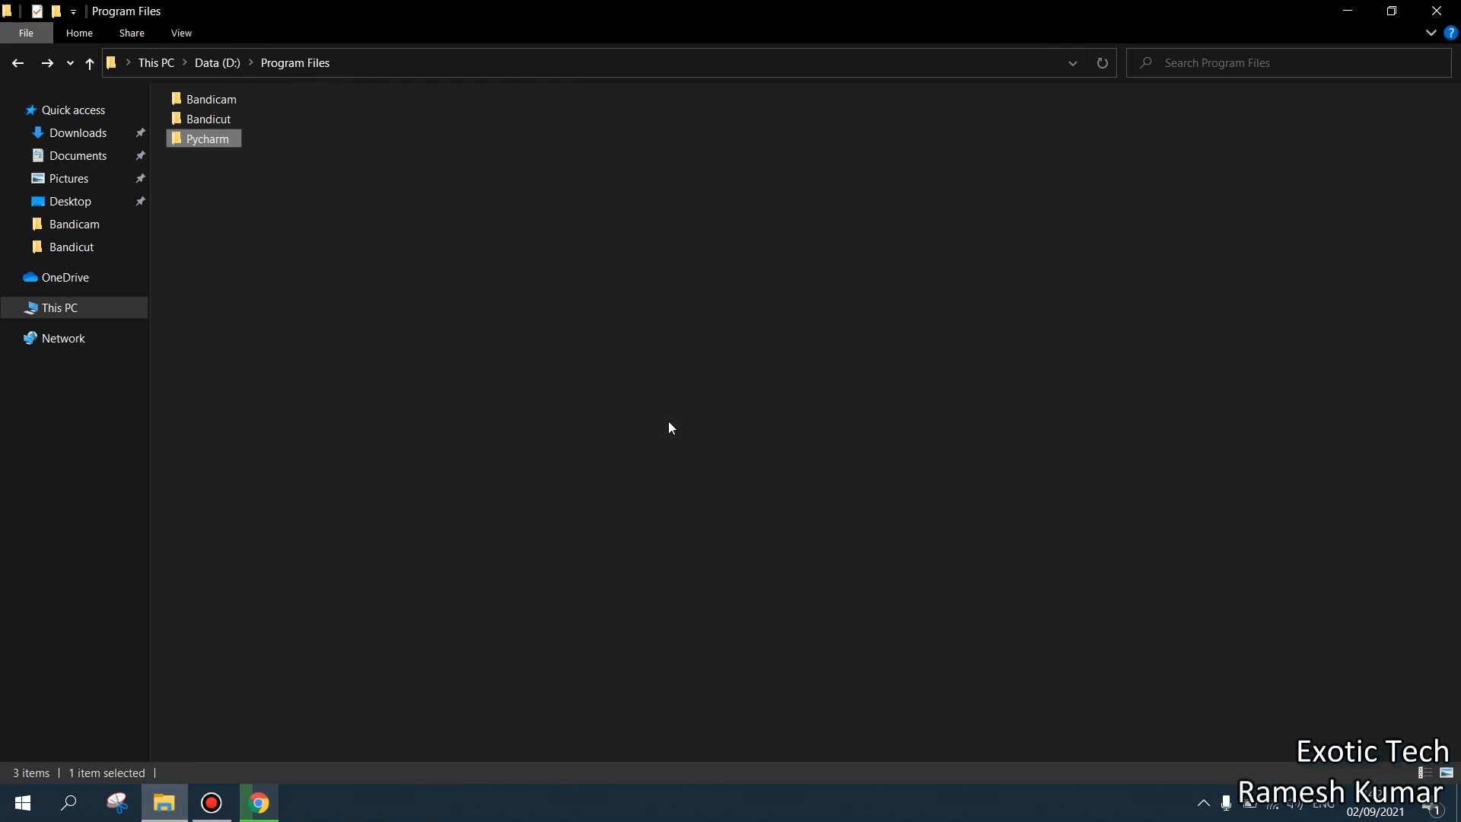
Step: Open the empty Pycharm folder, then return to the downloading browser
left_click(59, 307)
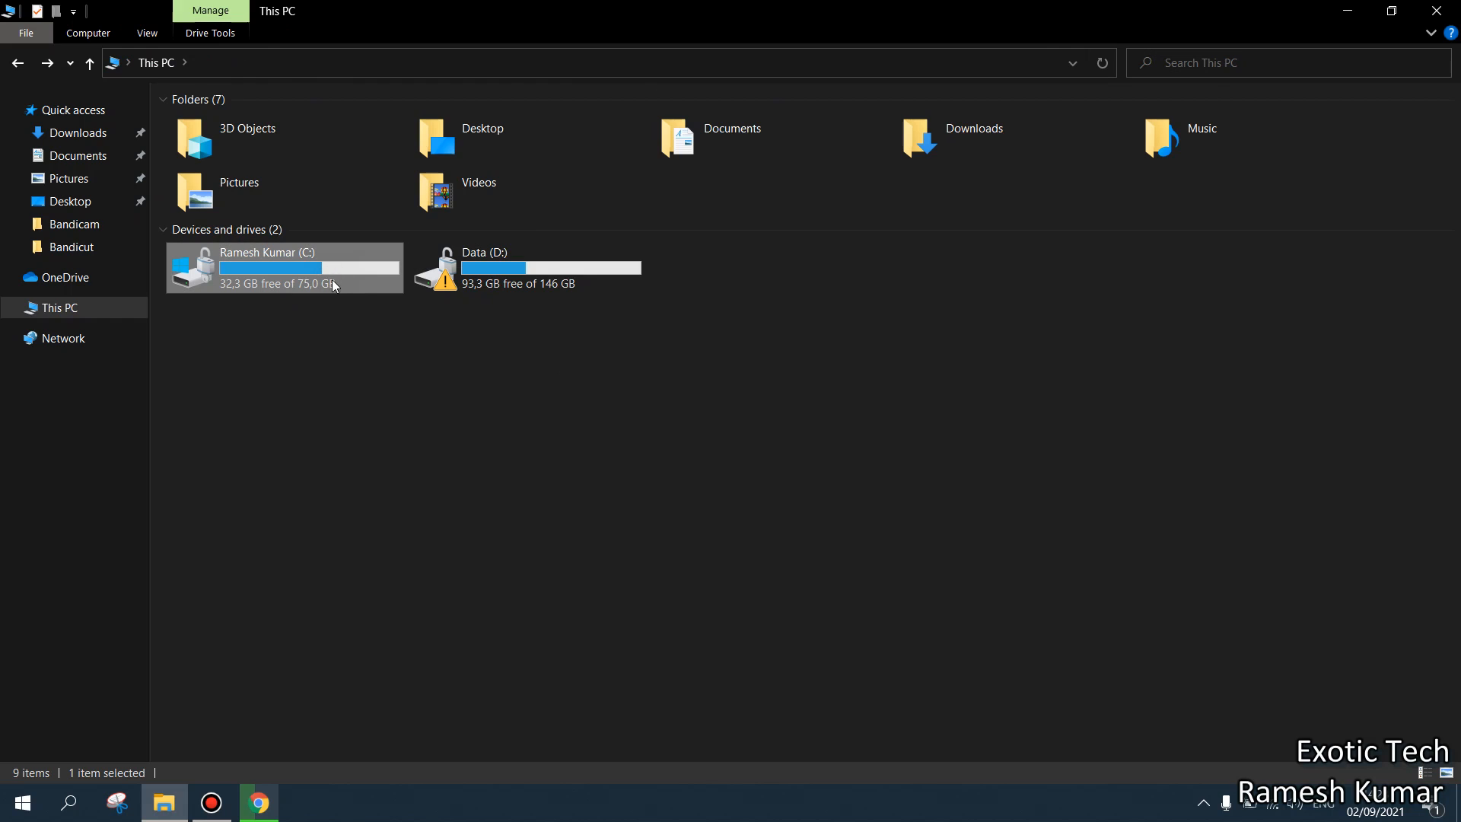
mouse_move(444, 364)
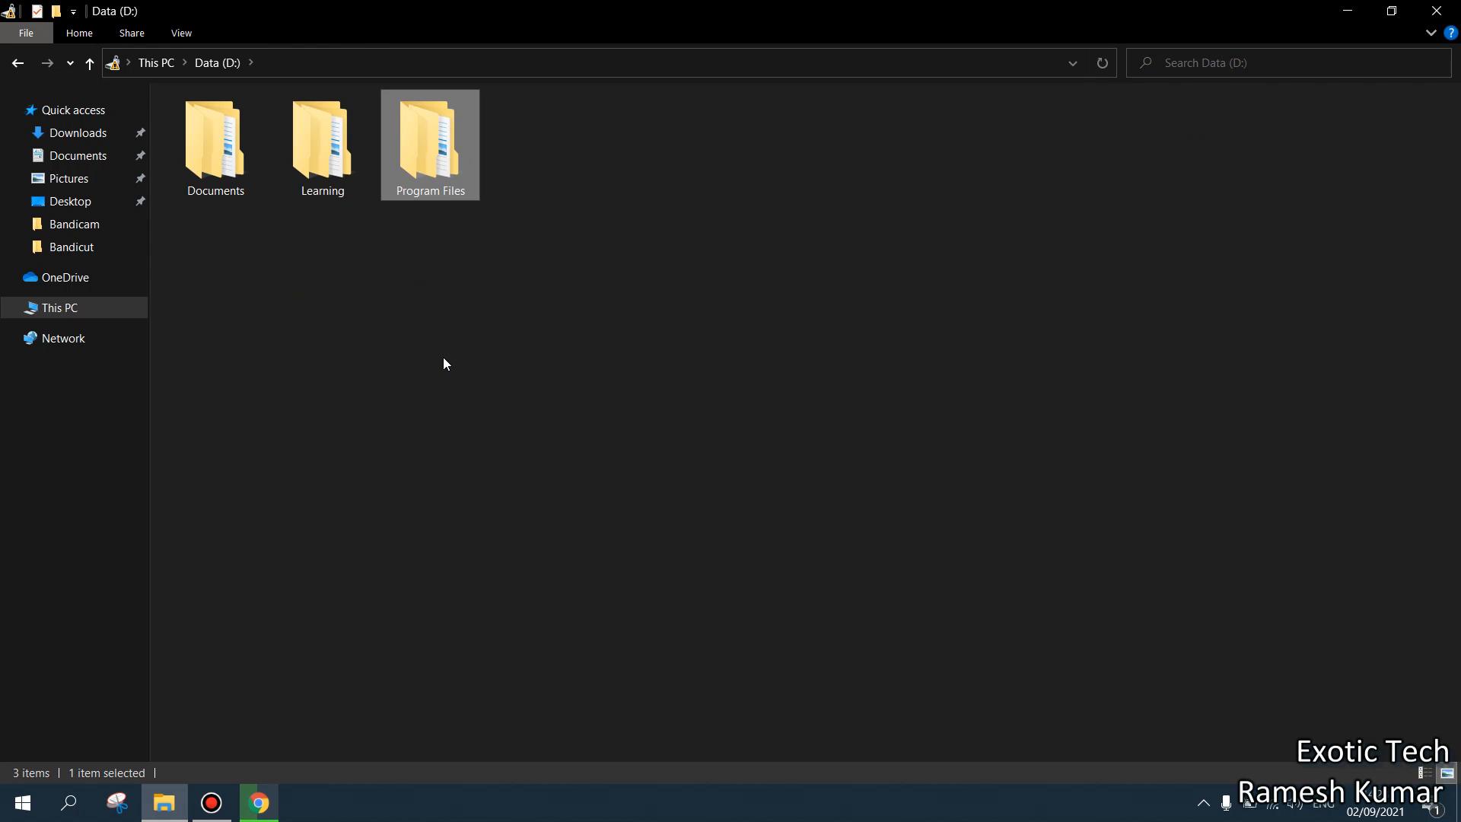
double_click(429, 145)
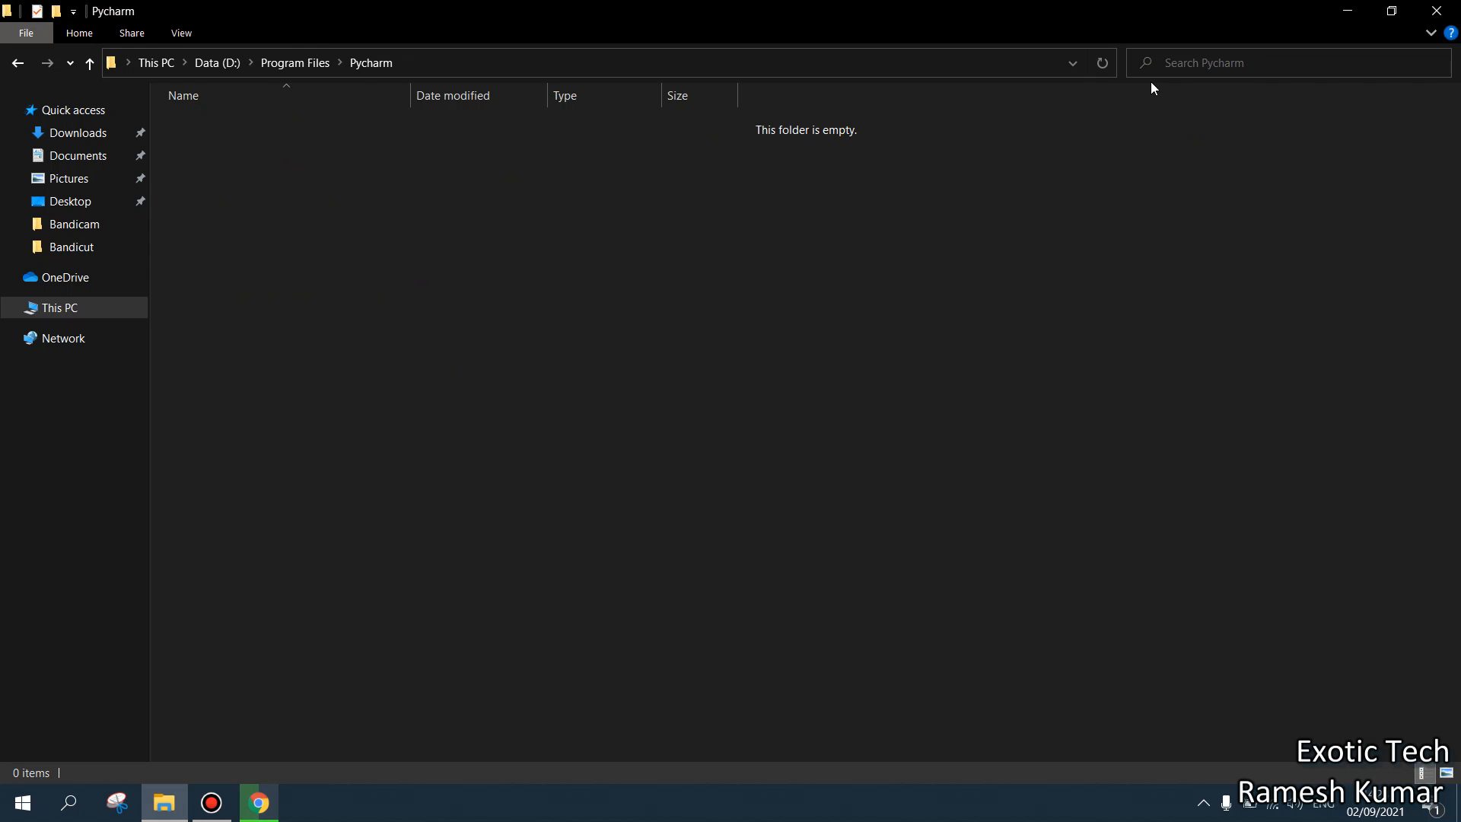
left_click(259, 802)
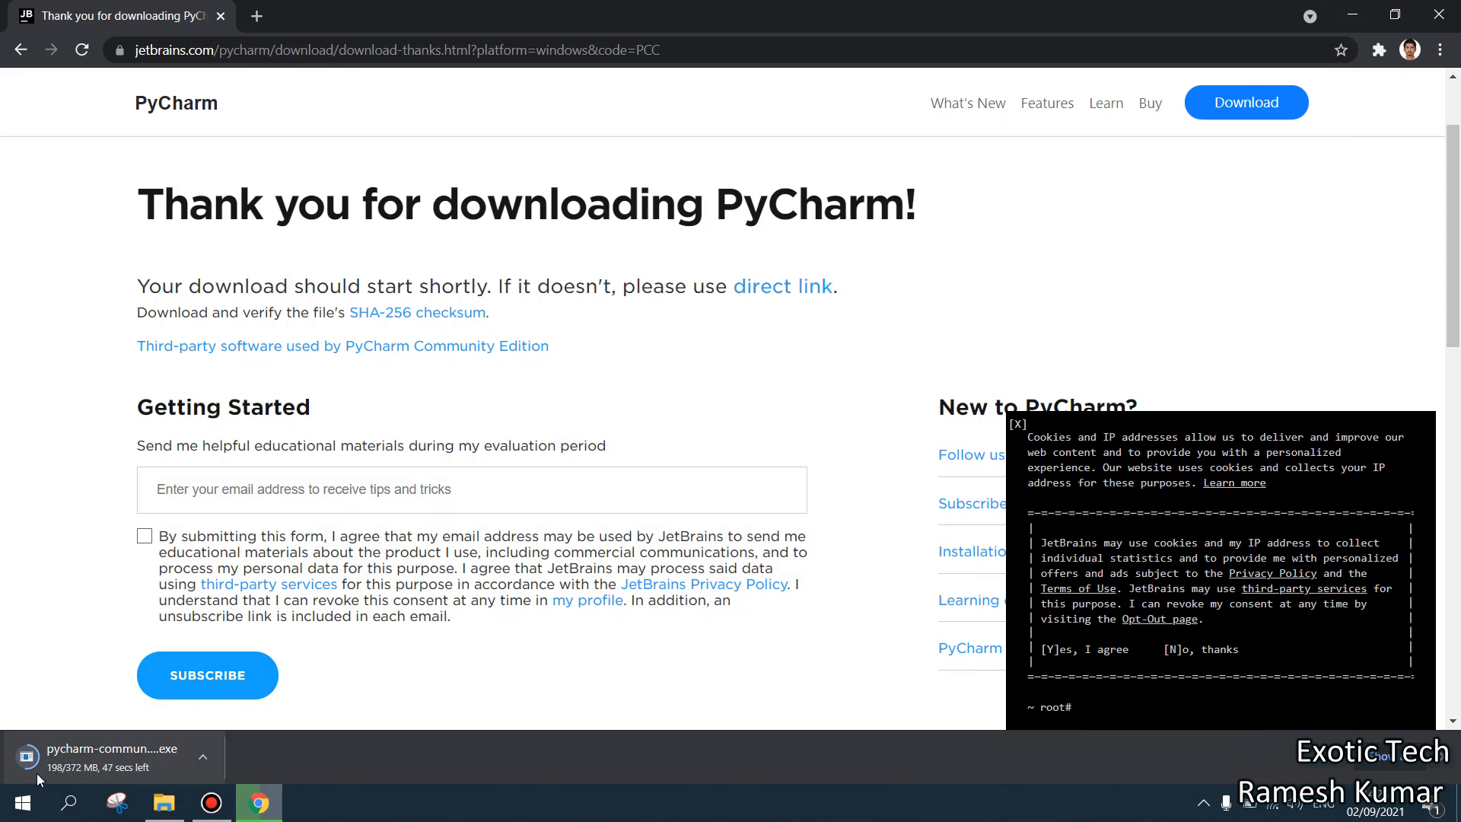
mouse_move(68, 693)
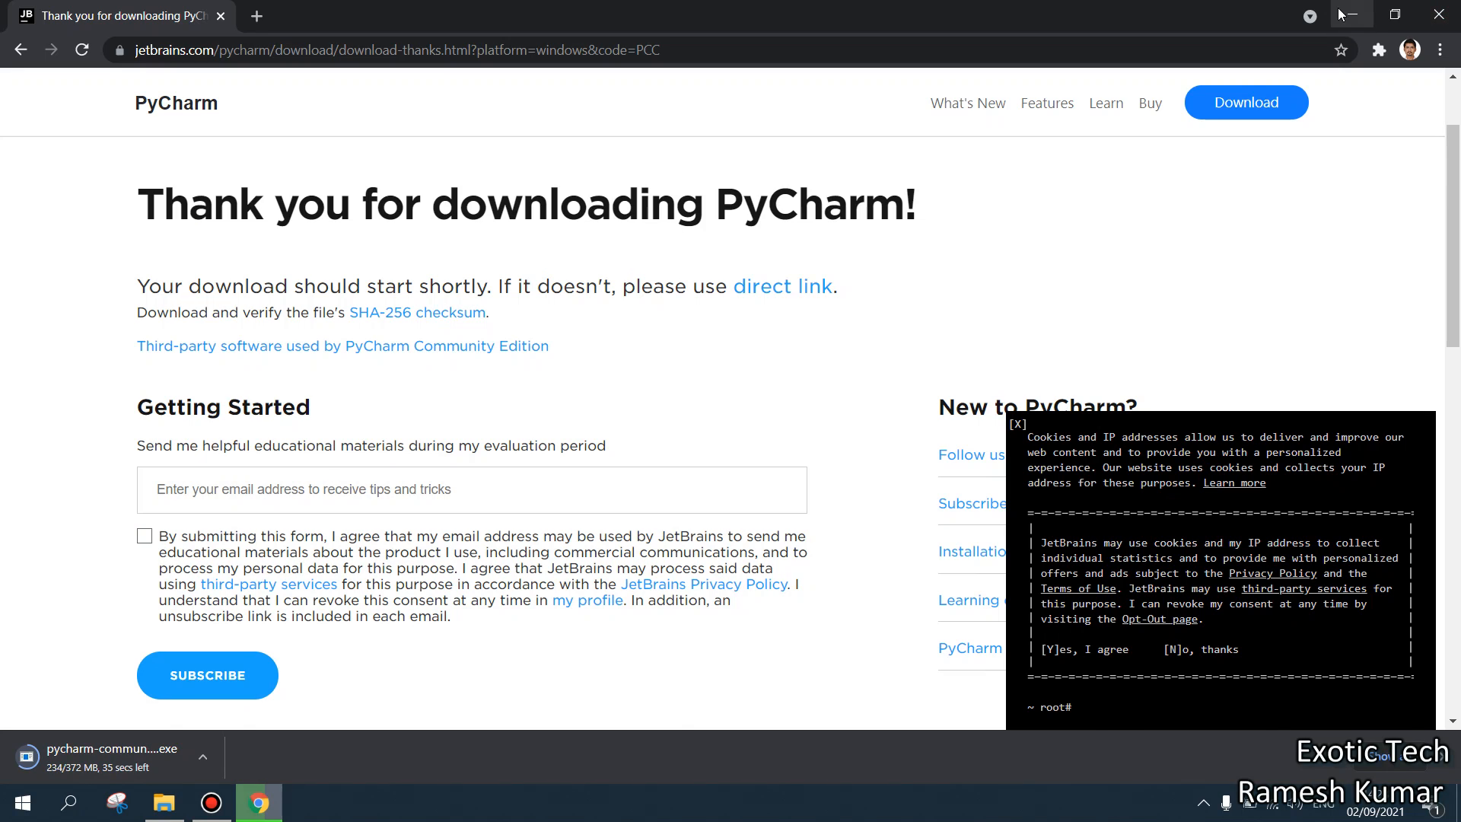
Step: Wait on the JetBrains thank-you page while the installer .exe finishes downloading
scroll("down", 3)
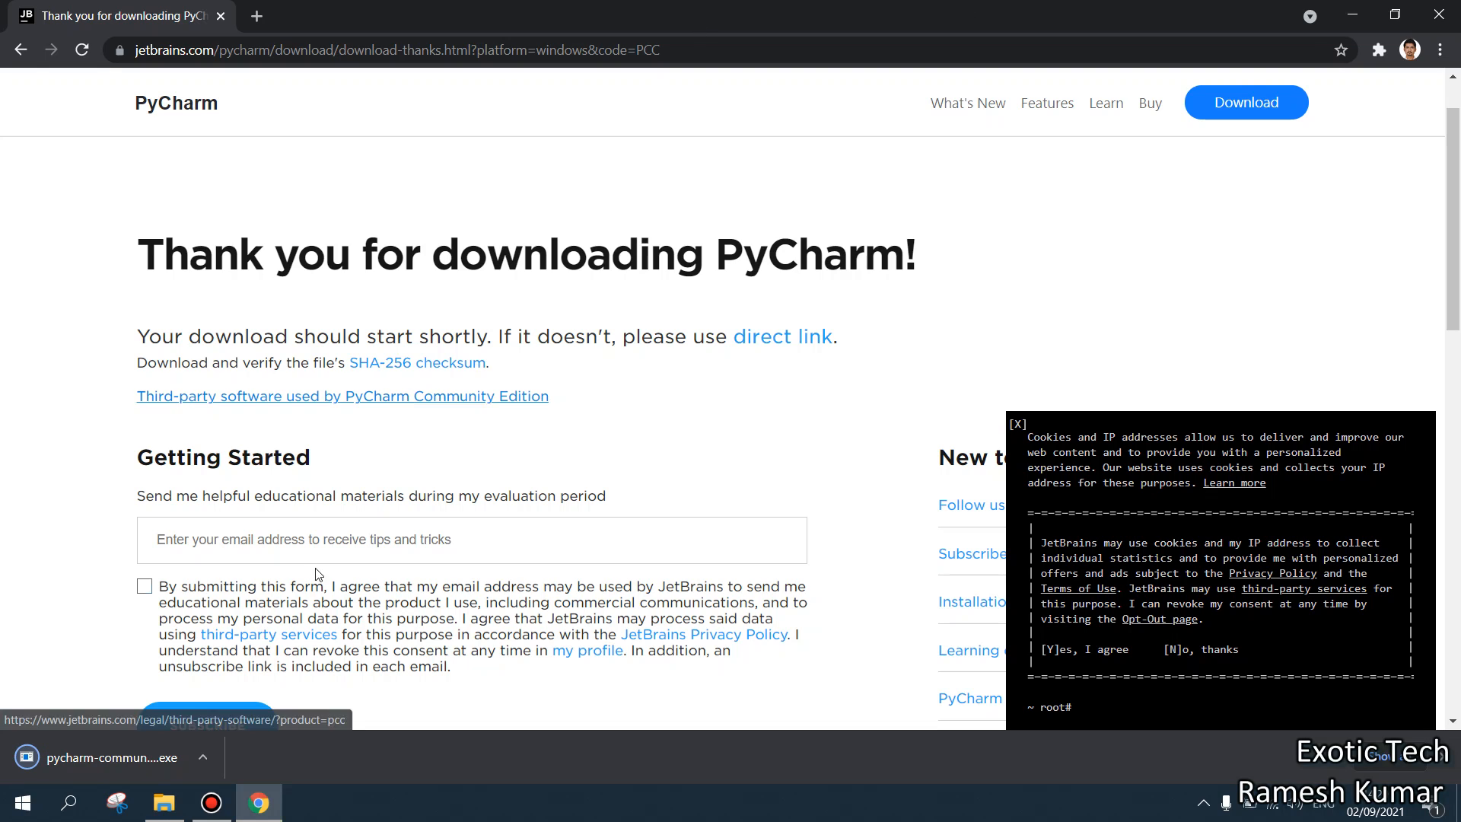
mouse_move(207, 755)
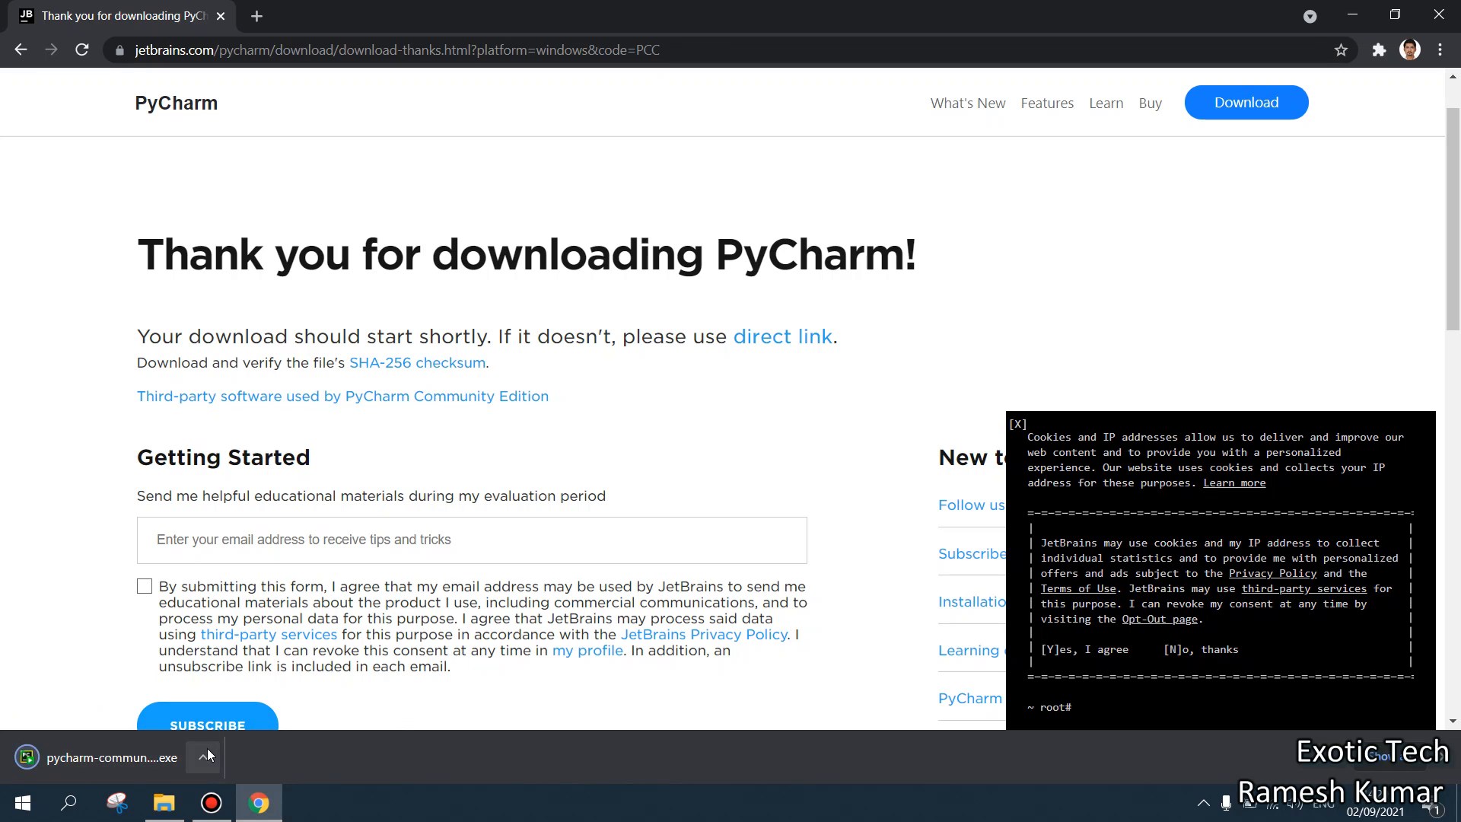
Step: Run pycharm-community-2021.2.1 from the Downloads folder to reach the setup welcome
left_click(164, 802)
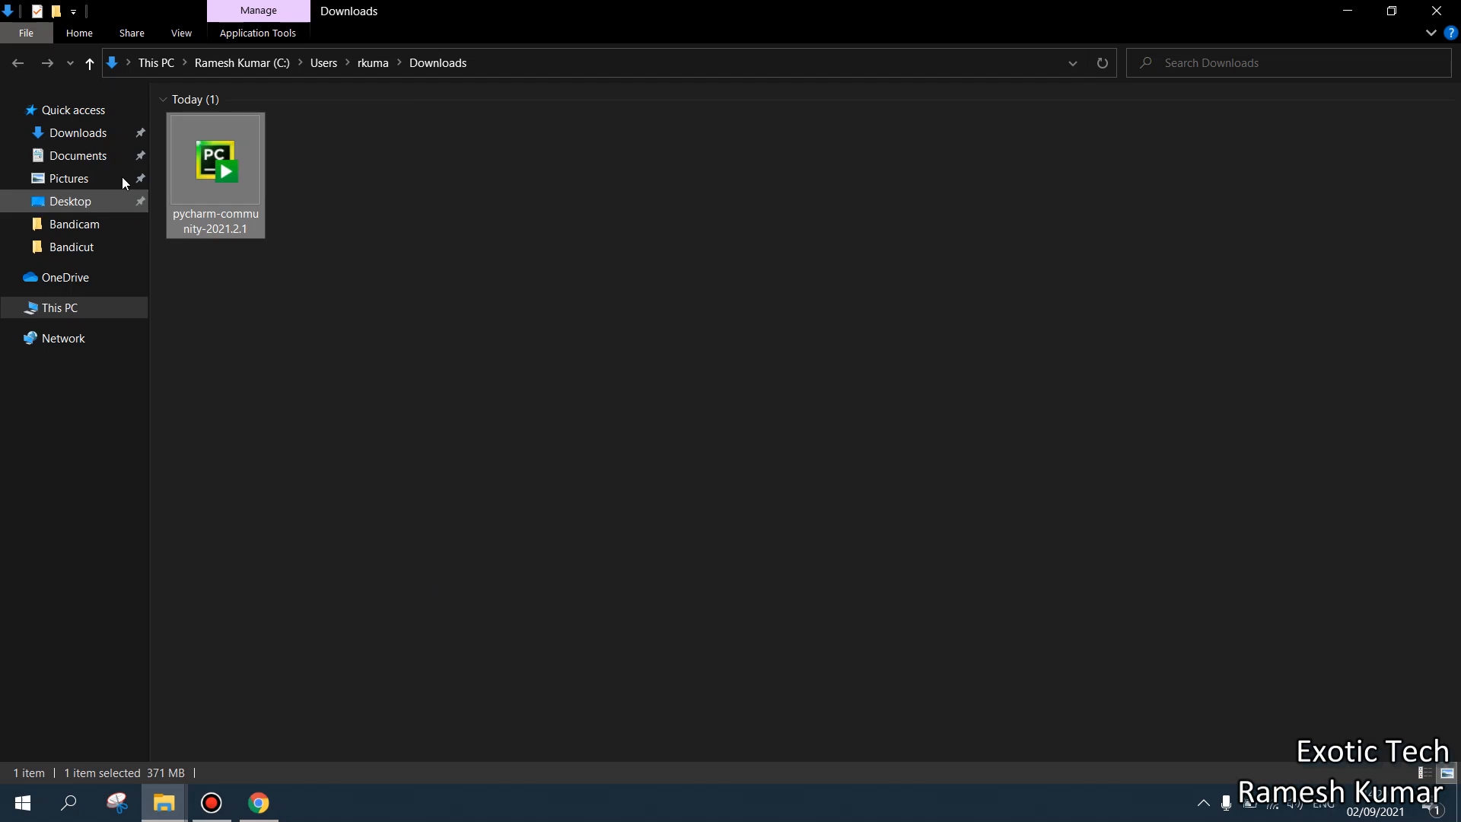
double_click(215, 158)
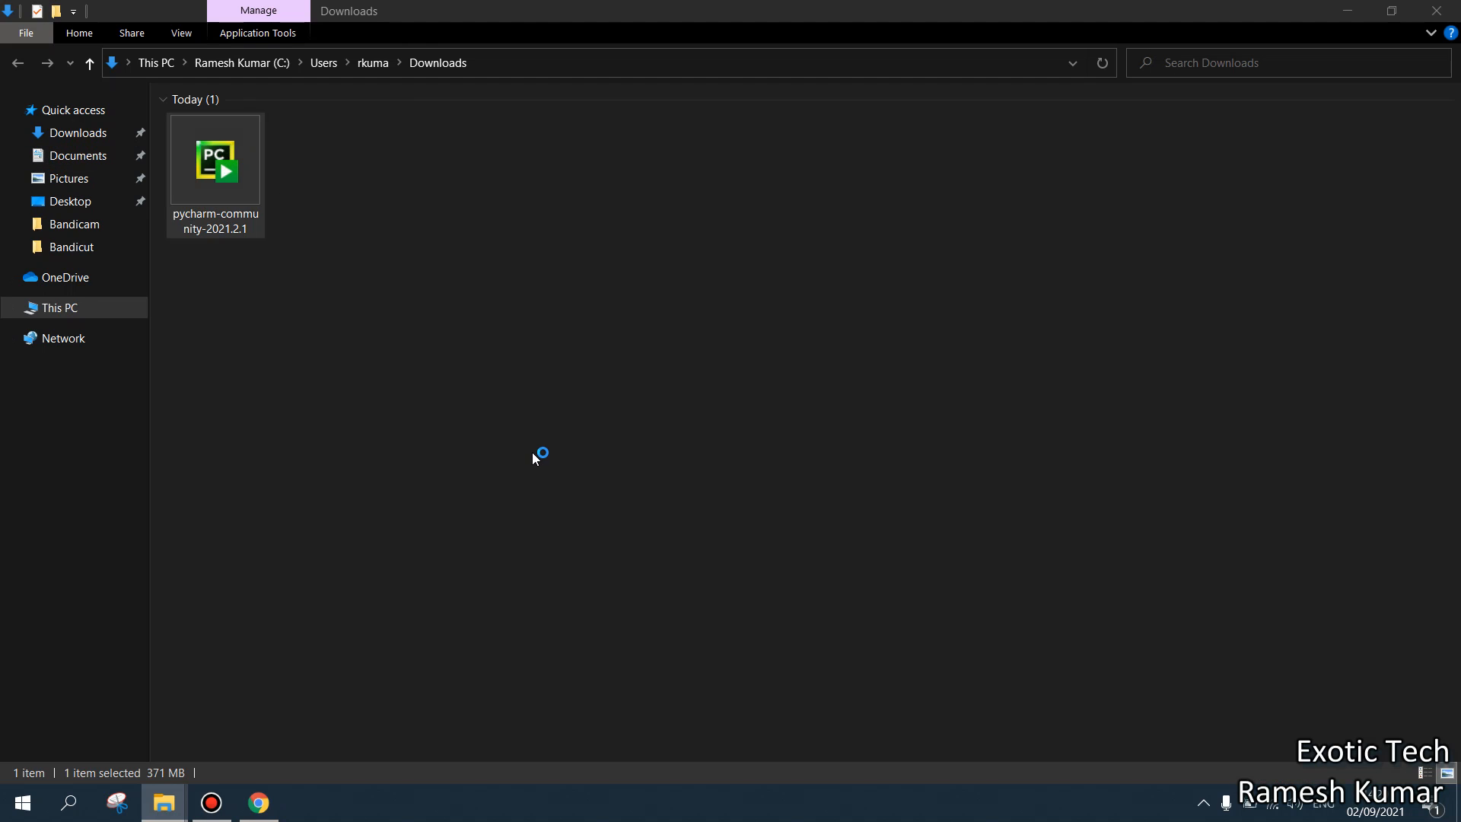
mouse_move(534, 458)
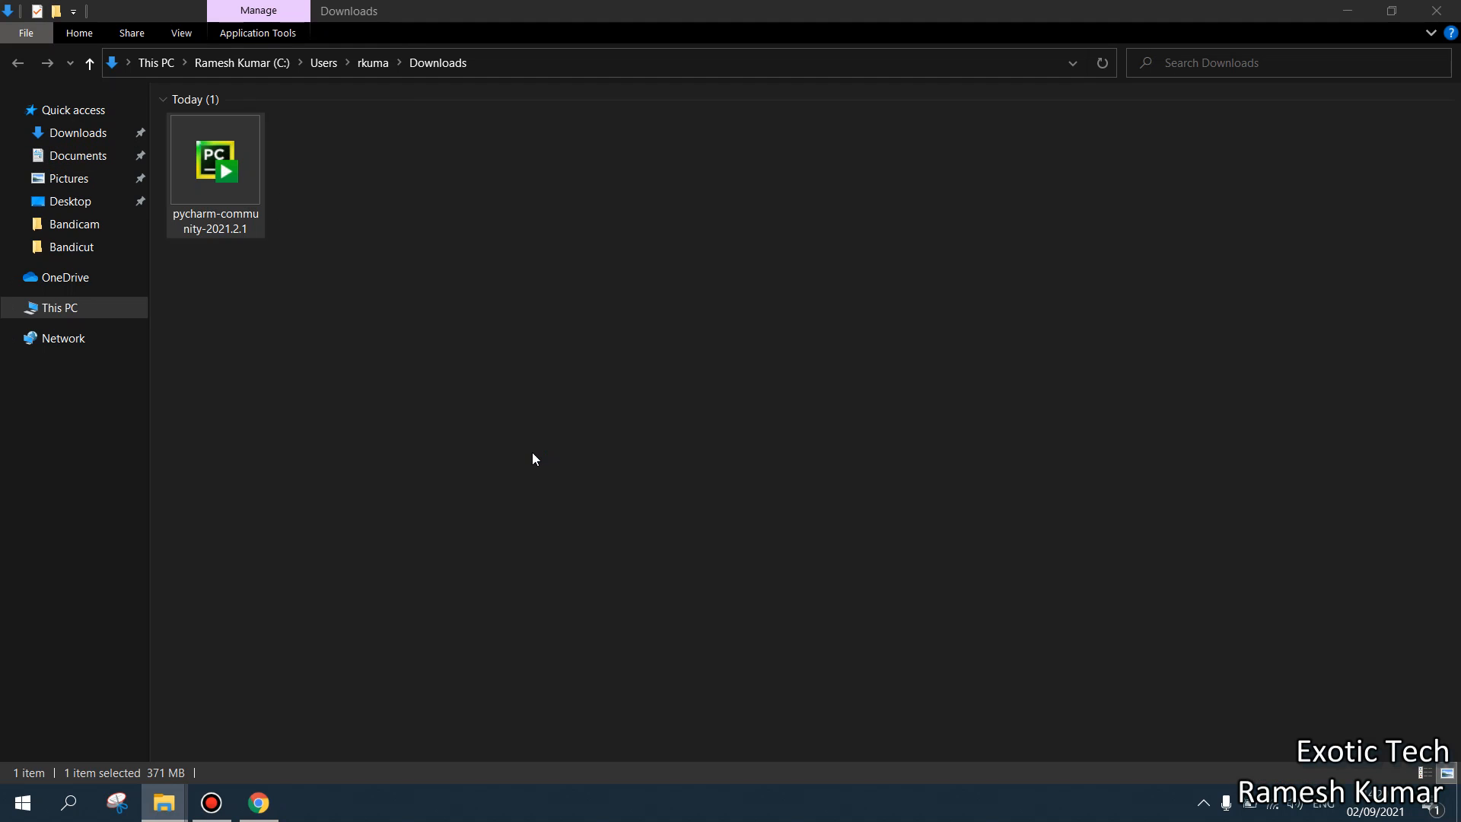
mouse_move(652, 542)
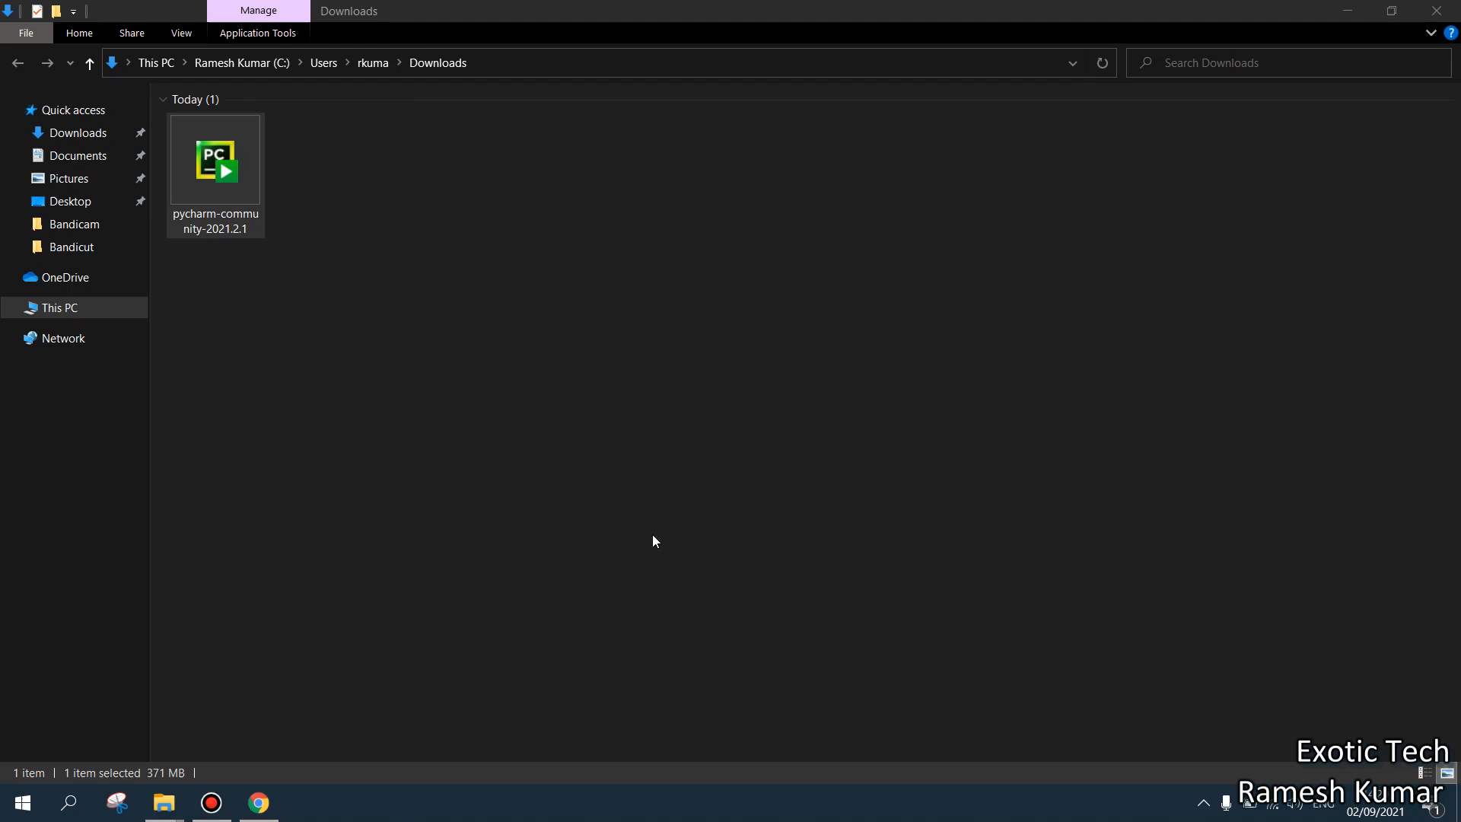
double_click(215, 159)
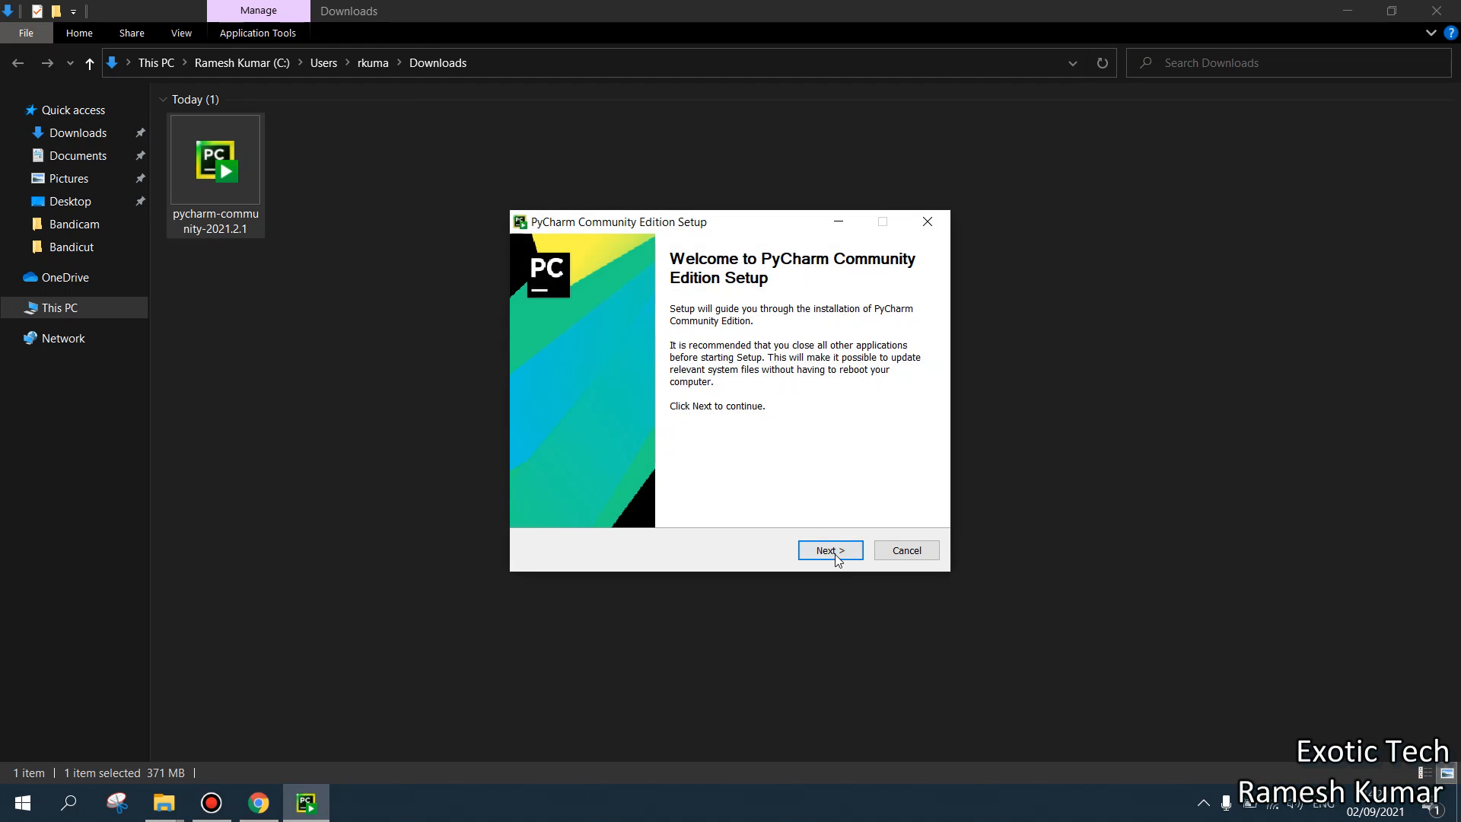
Step: Set the install destination to D:\Program Files\Pycharm
left_click(828, 550)
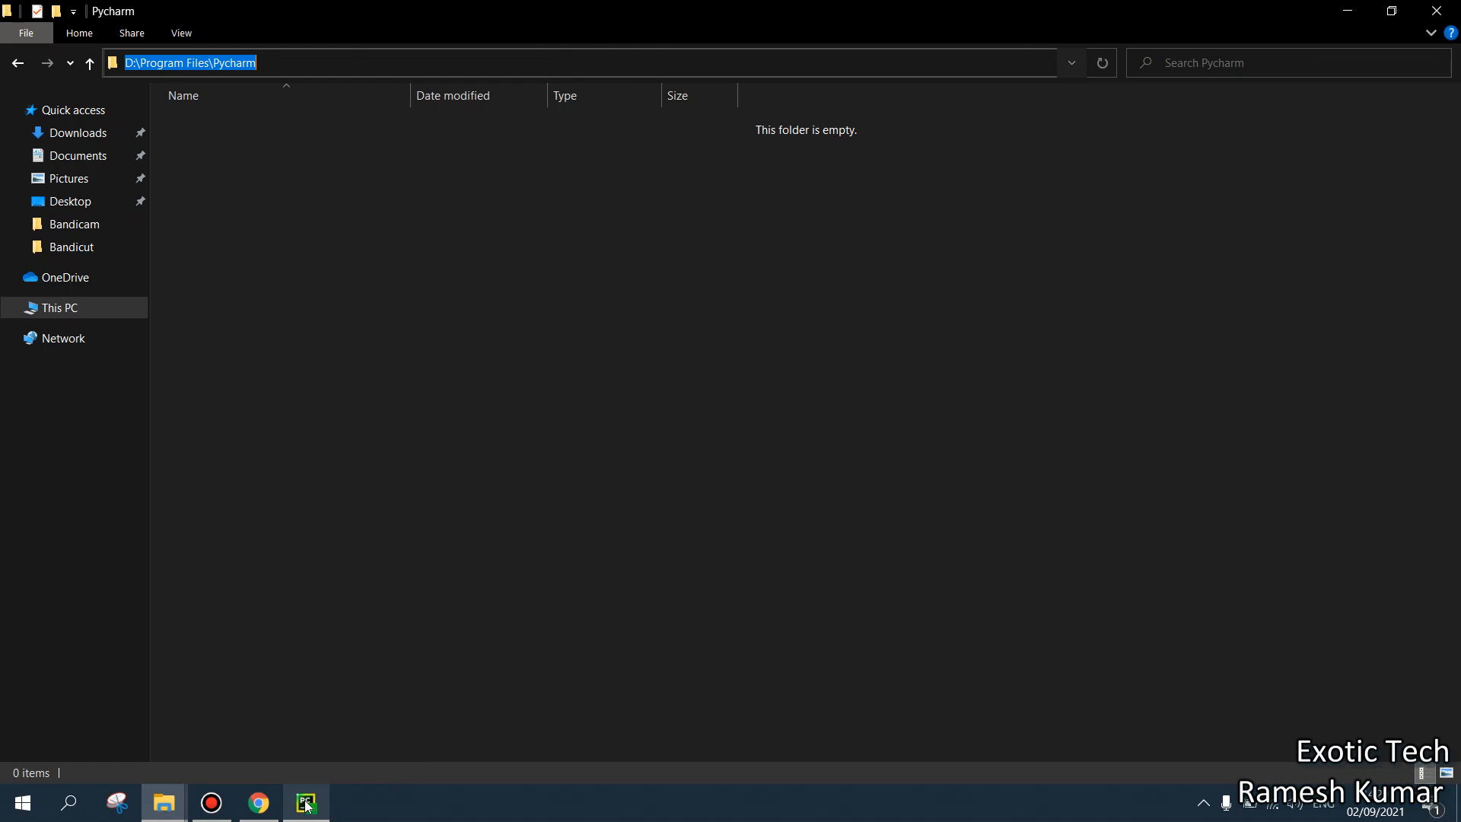
left_click(306, 802)
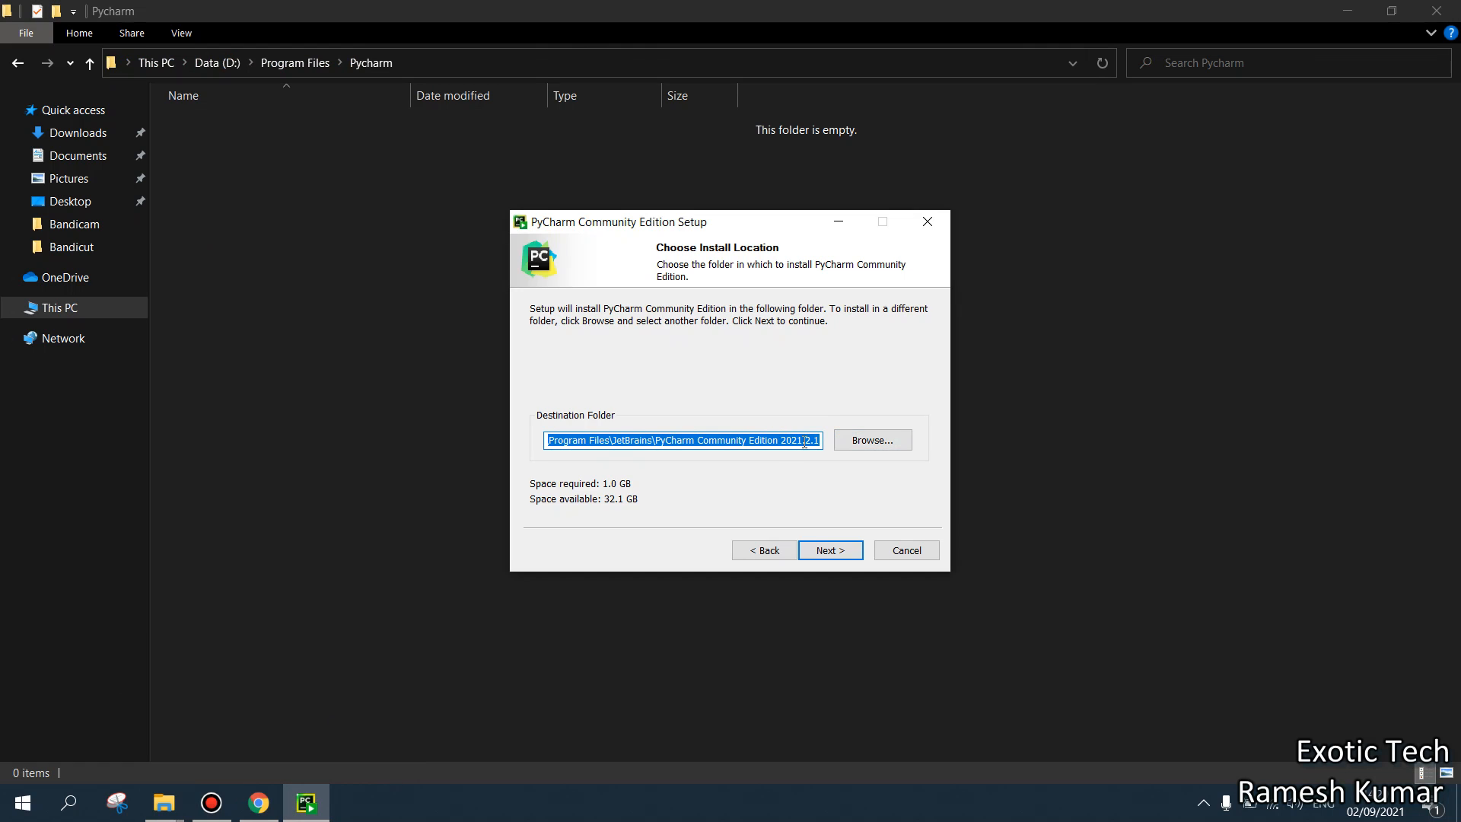
type("D:\\Program Files\\Pycharm")
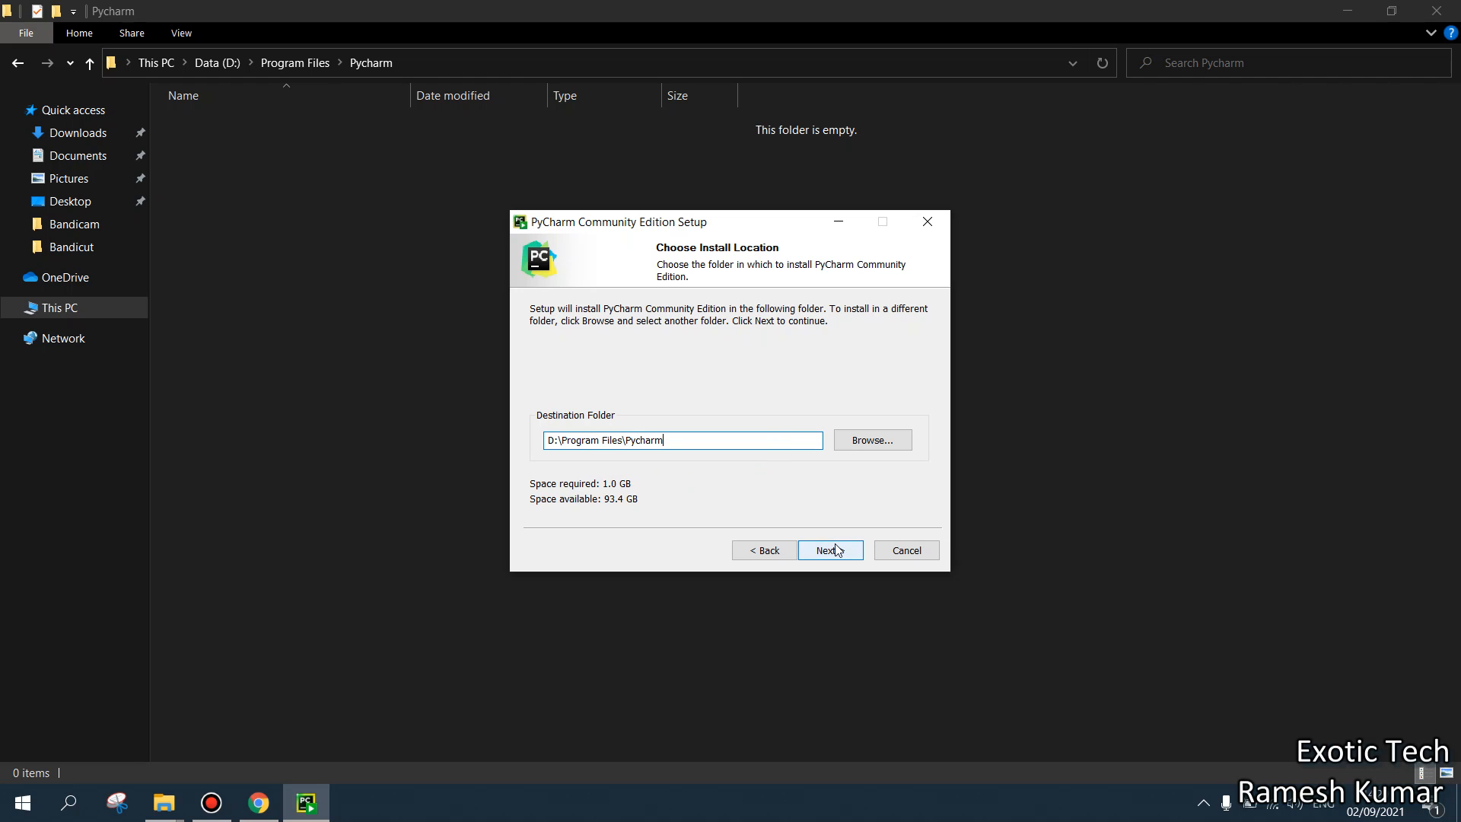
left_click(828, 549)
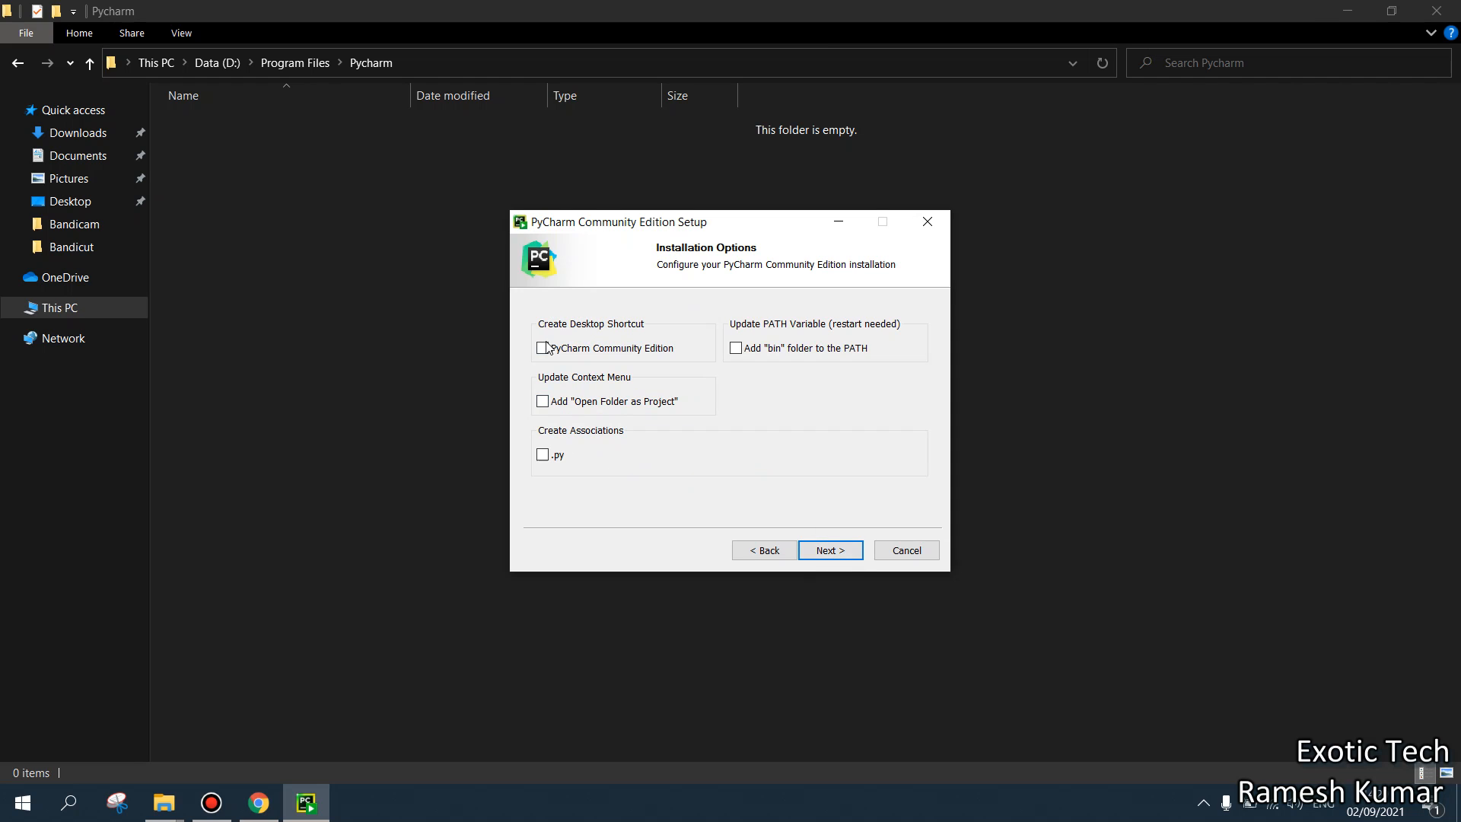
Step: Enable the desktop shortcut and begin installing with the JetBrains Start Menu folder
left_click(543, 347)
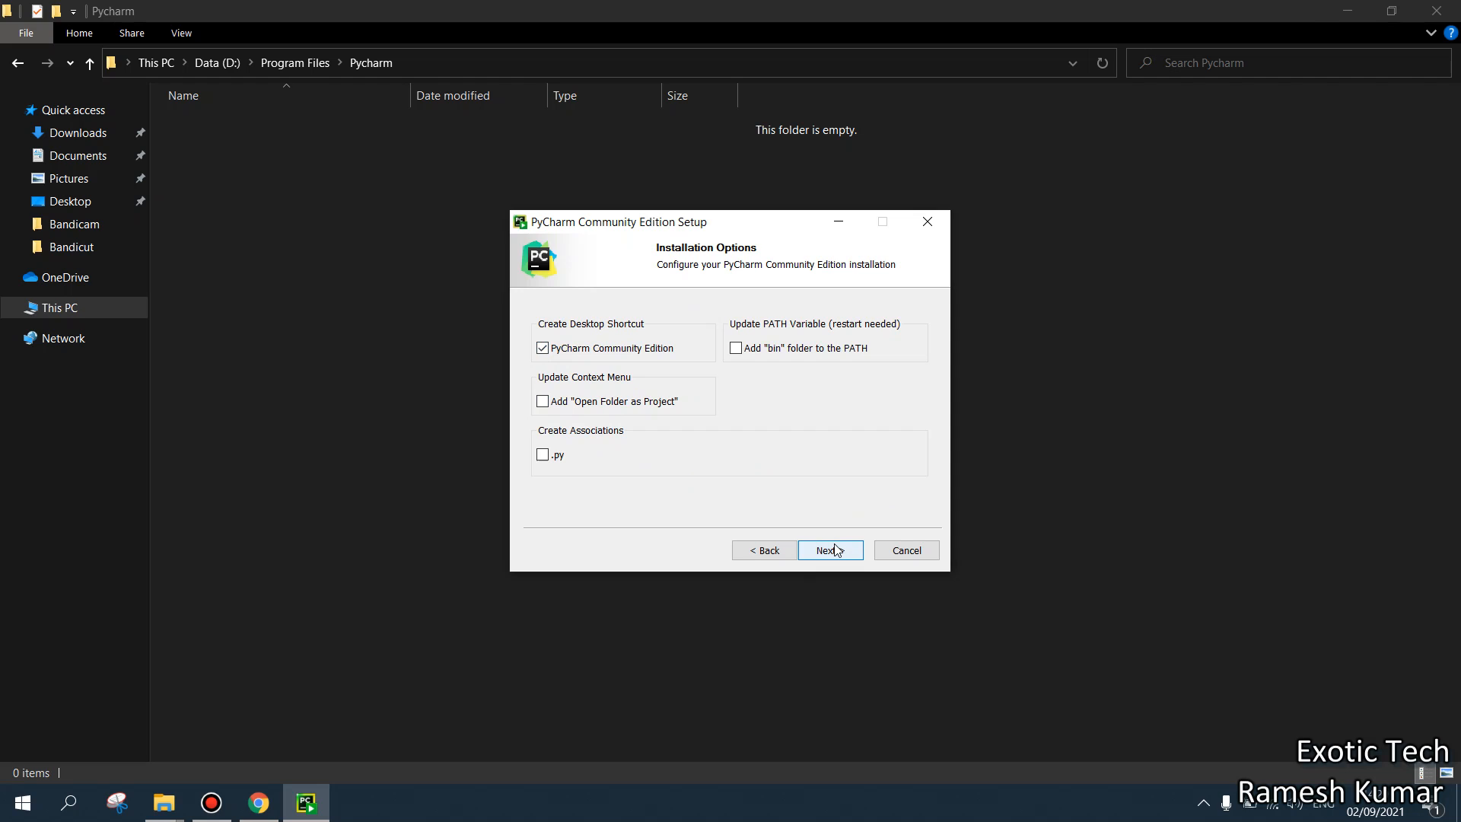
left_click(823, 550)
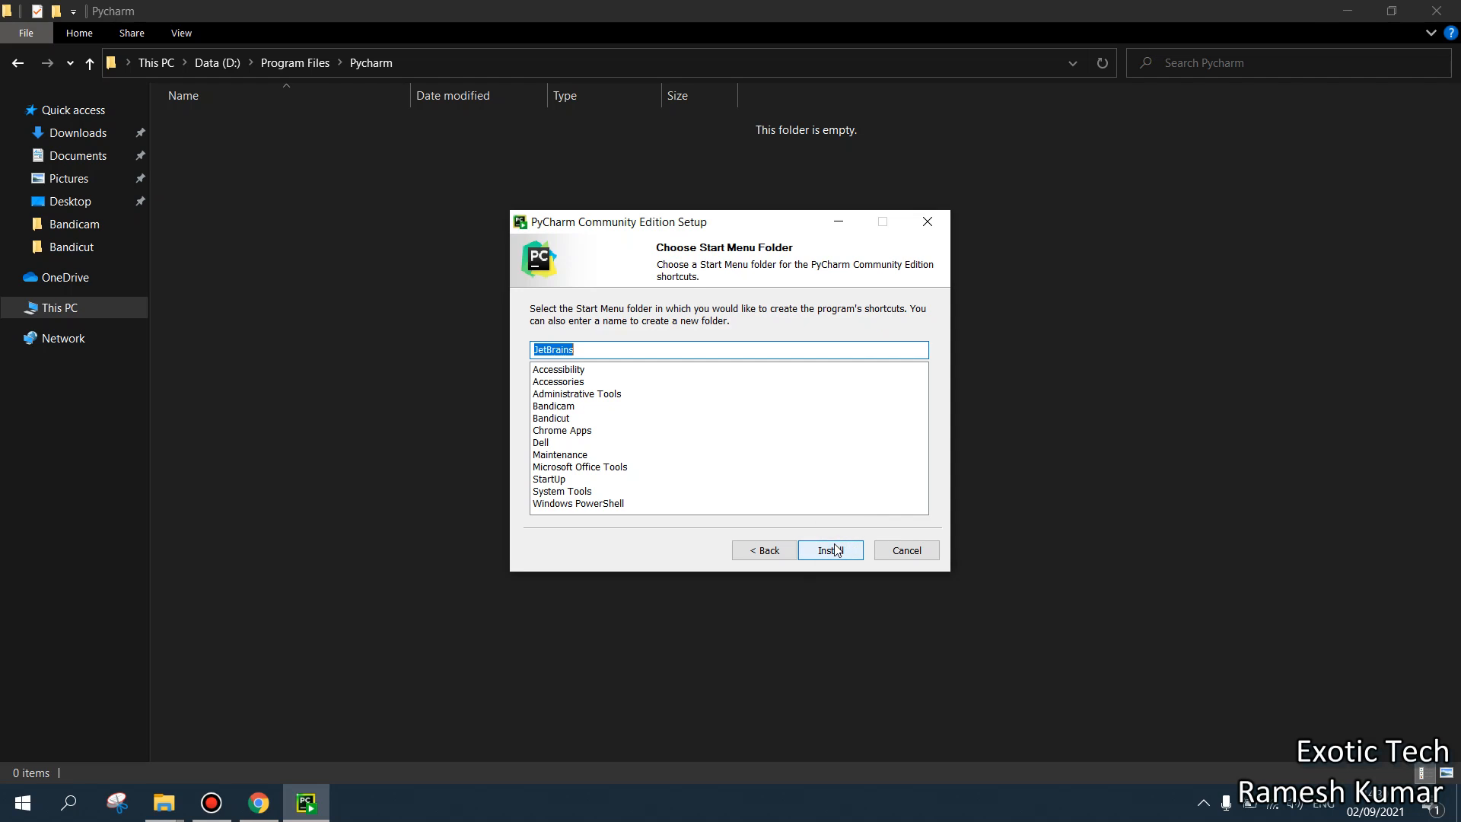
left_click(828, 550)
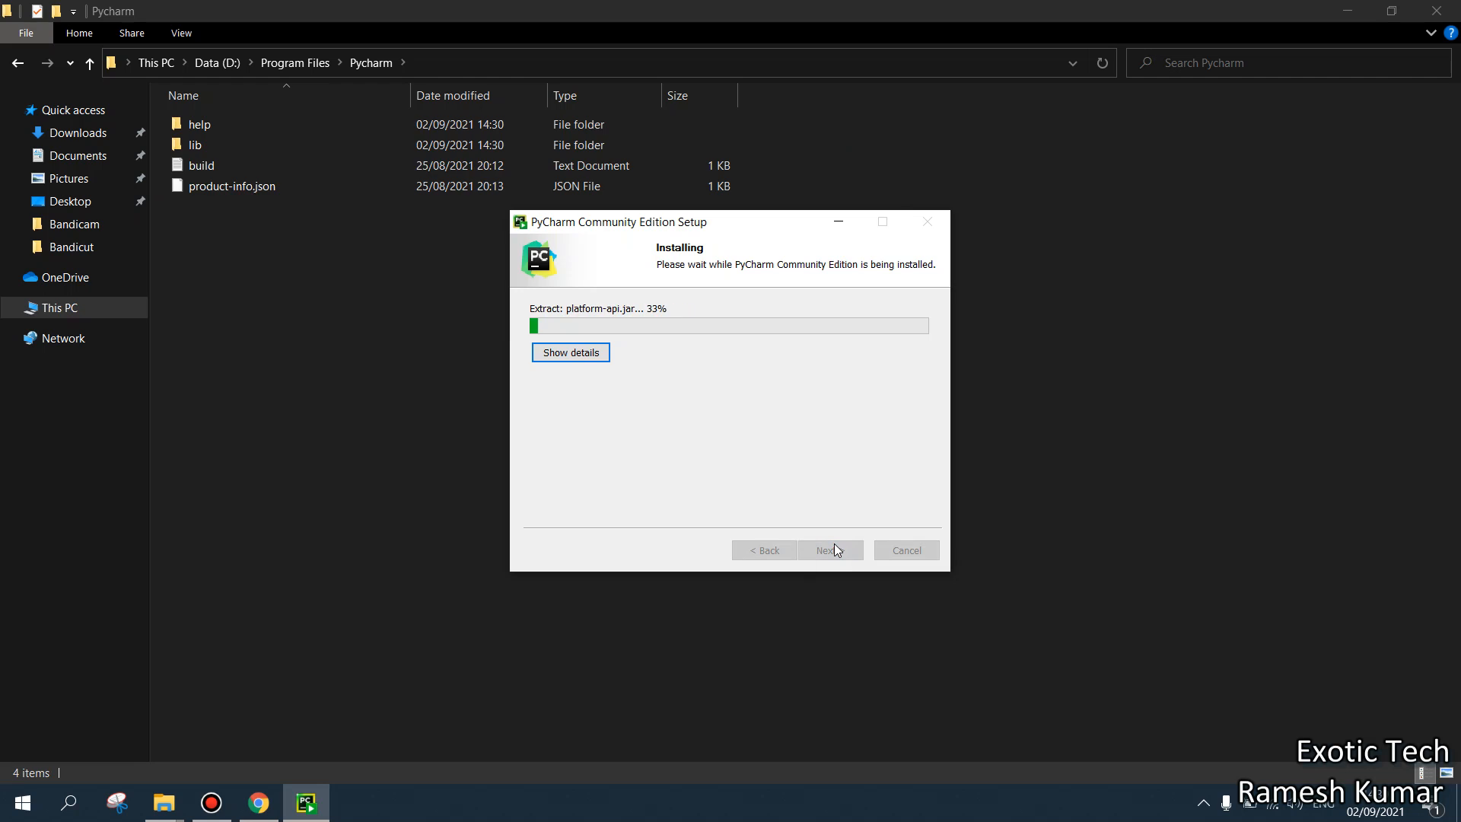
mouse_move(391, 373)
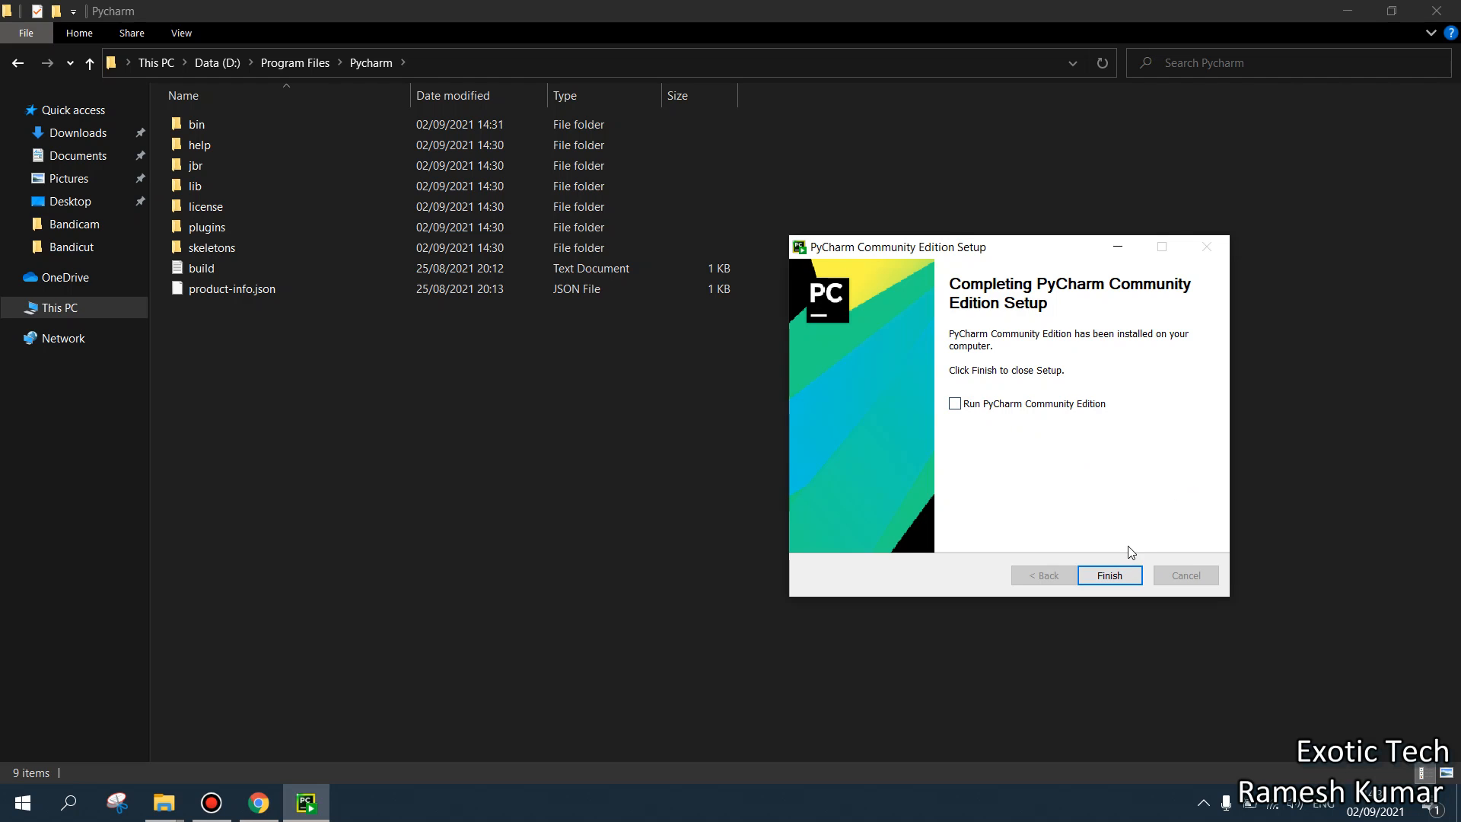
Step: Finish setup and check the Pycharm folder's Properties, showing 1.02 GB
left_click(1109, 575)
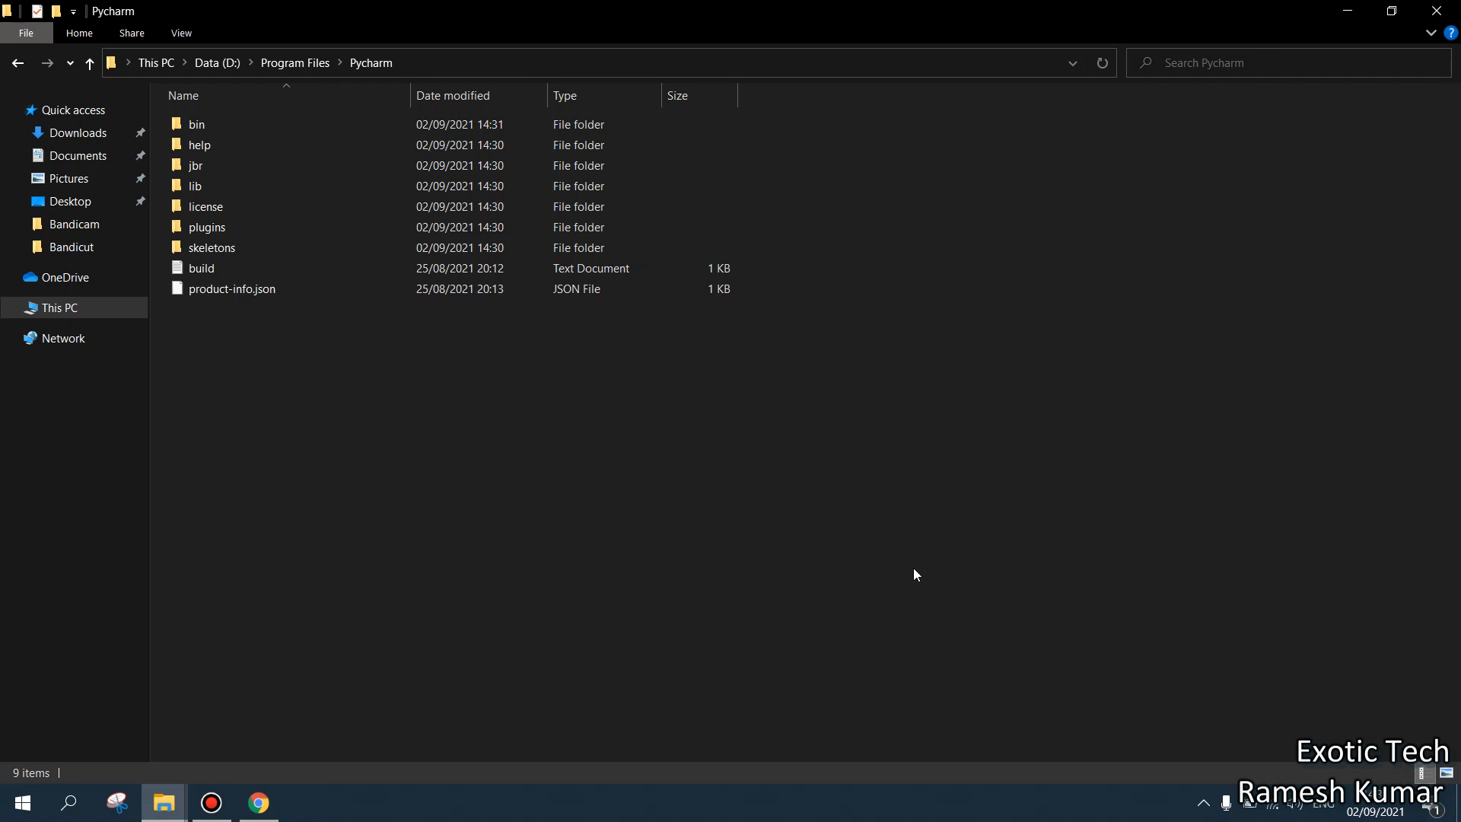
right_click(207, 139)
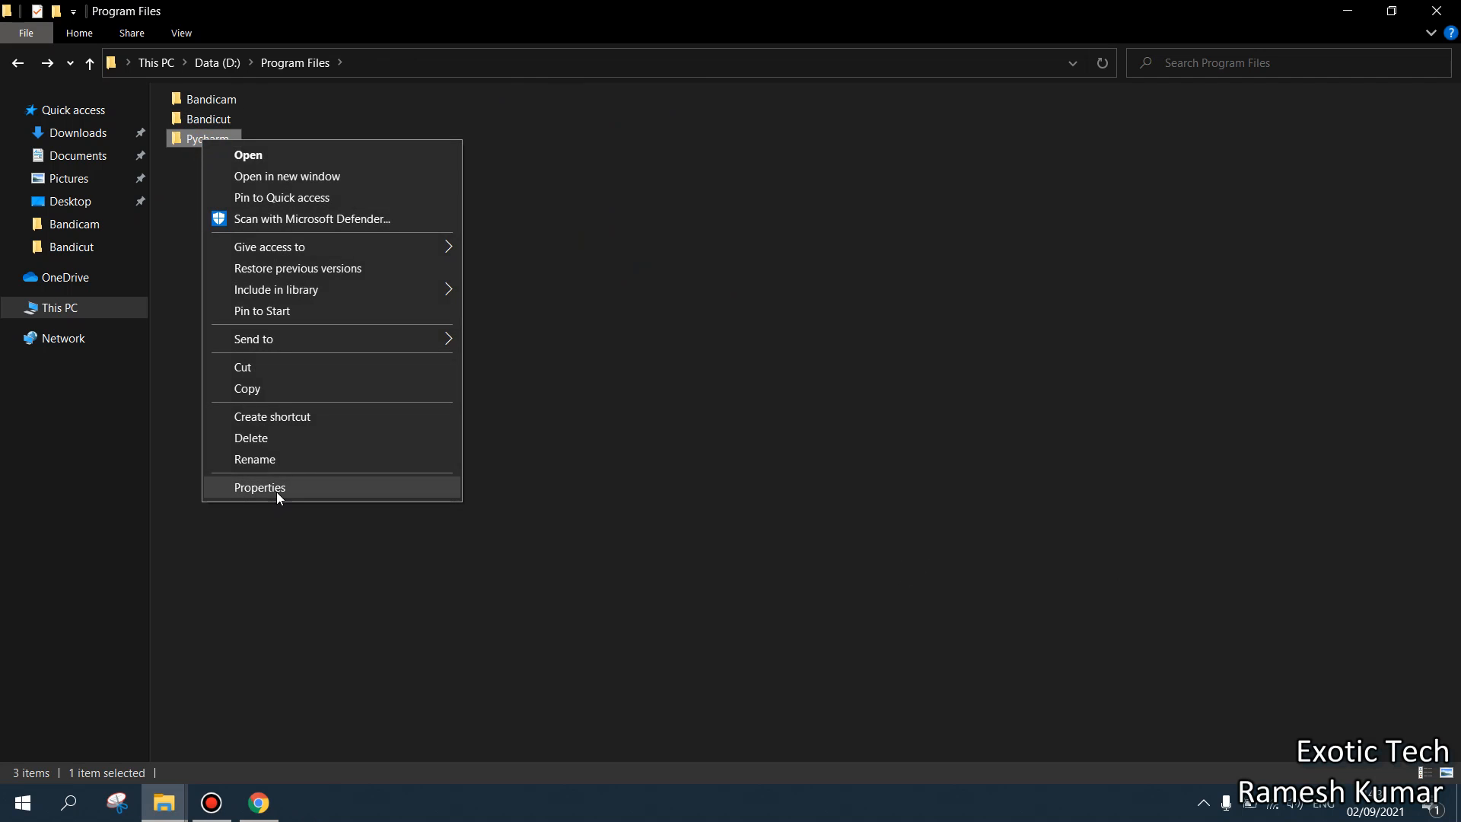
left_click(258, 487)
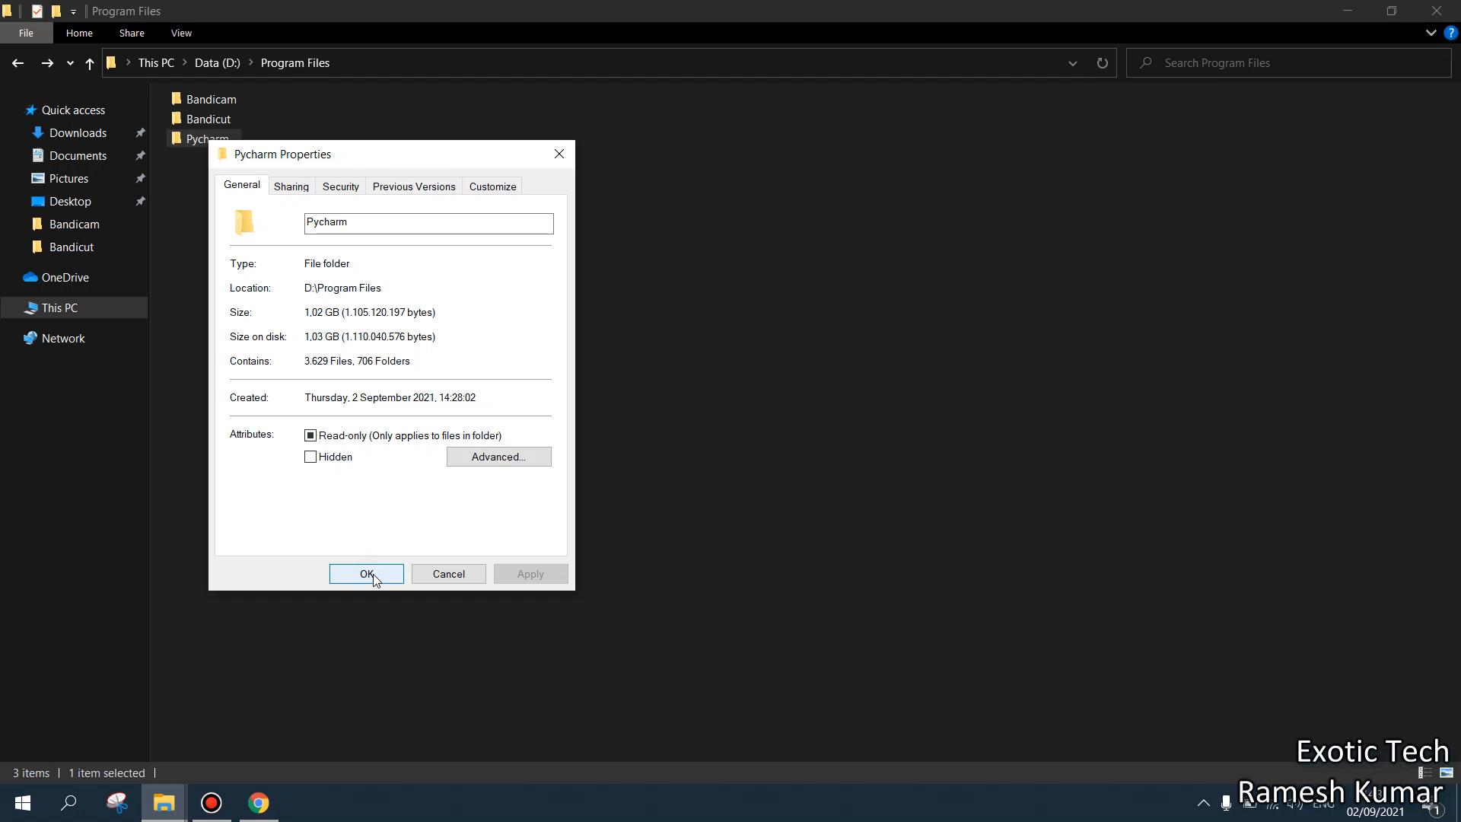
left_click(366, 574)
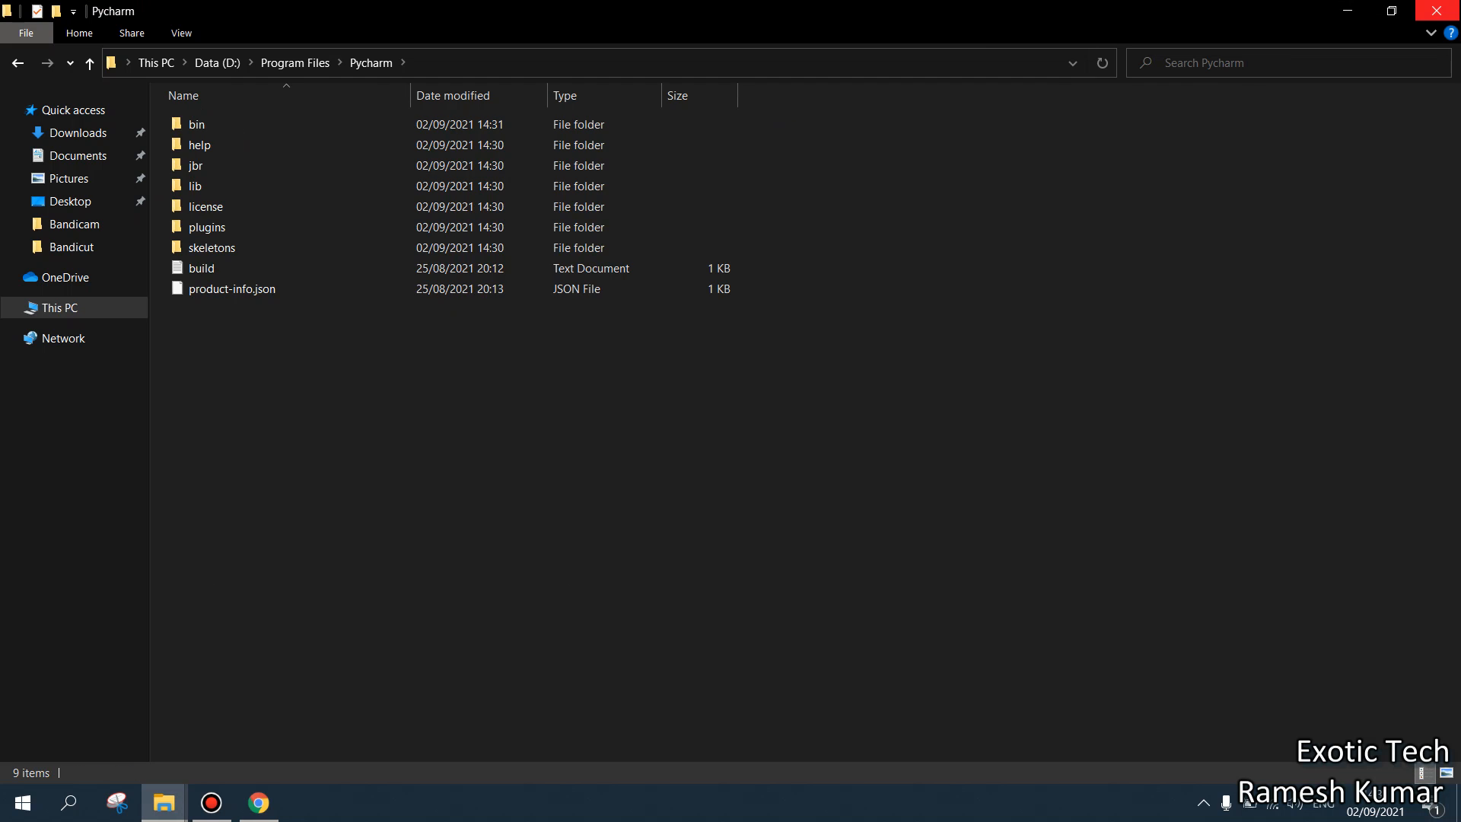
left_click(81, 132)
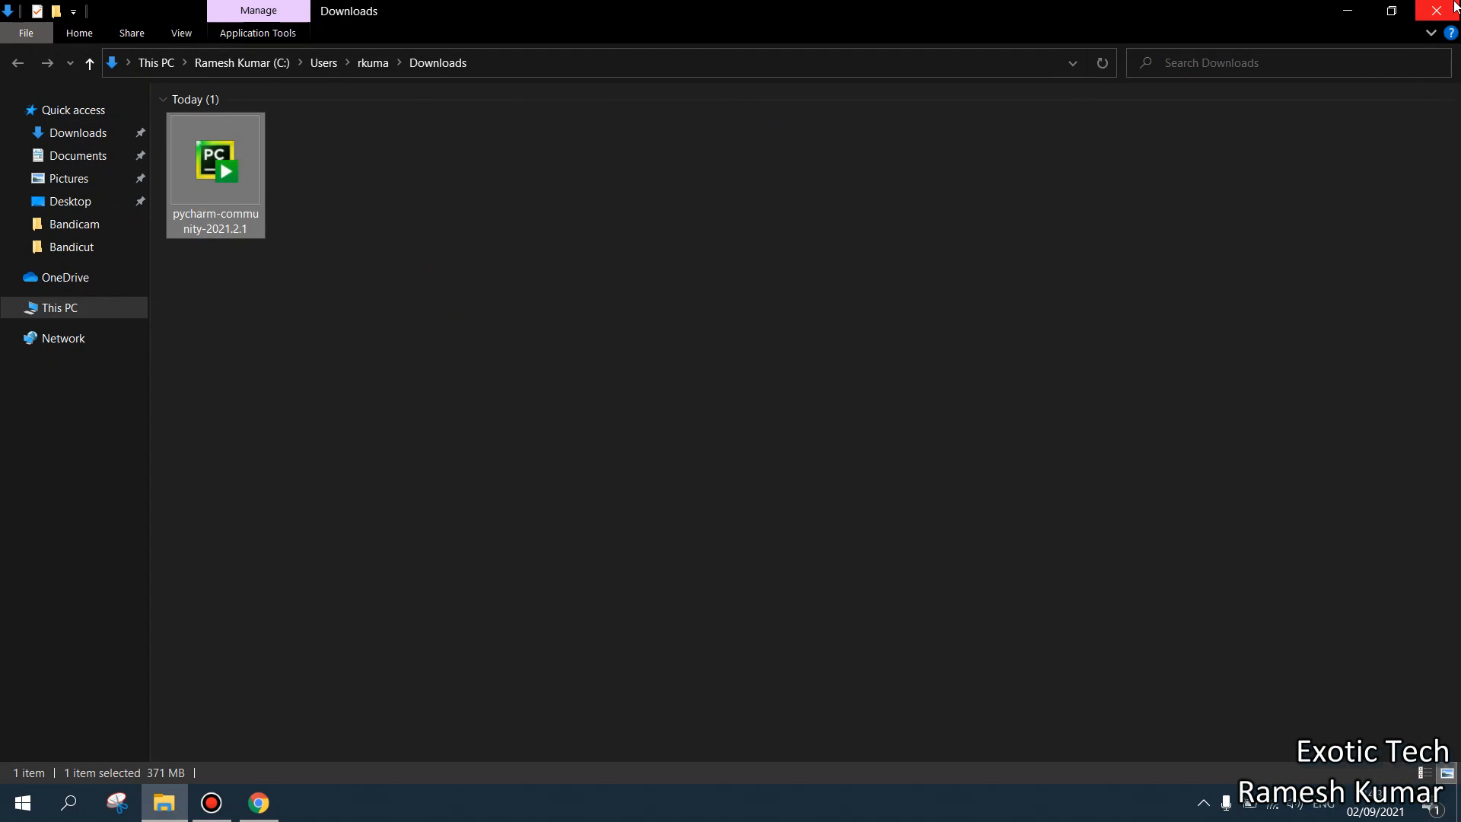
Step: Delete the downloaded installer from Downloads and close Explorer
key("Delete")
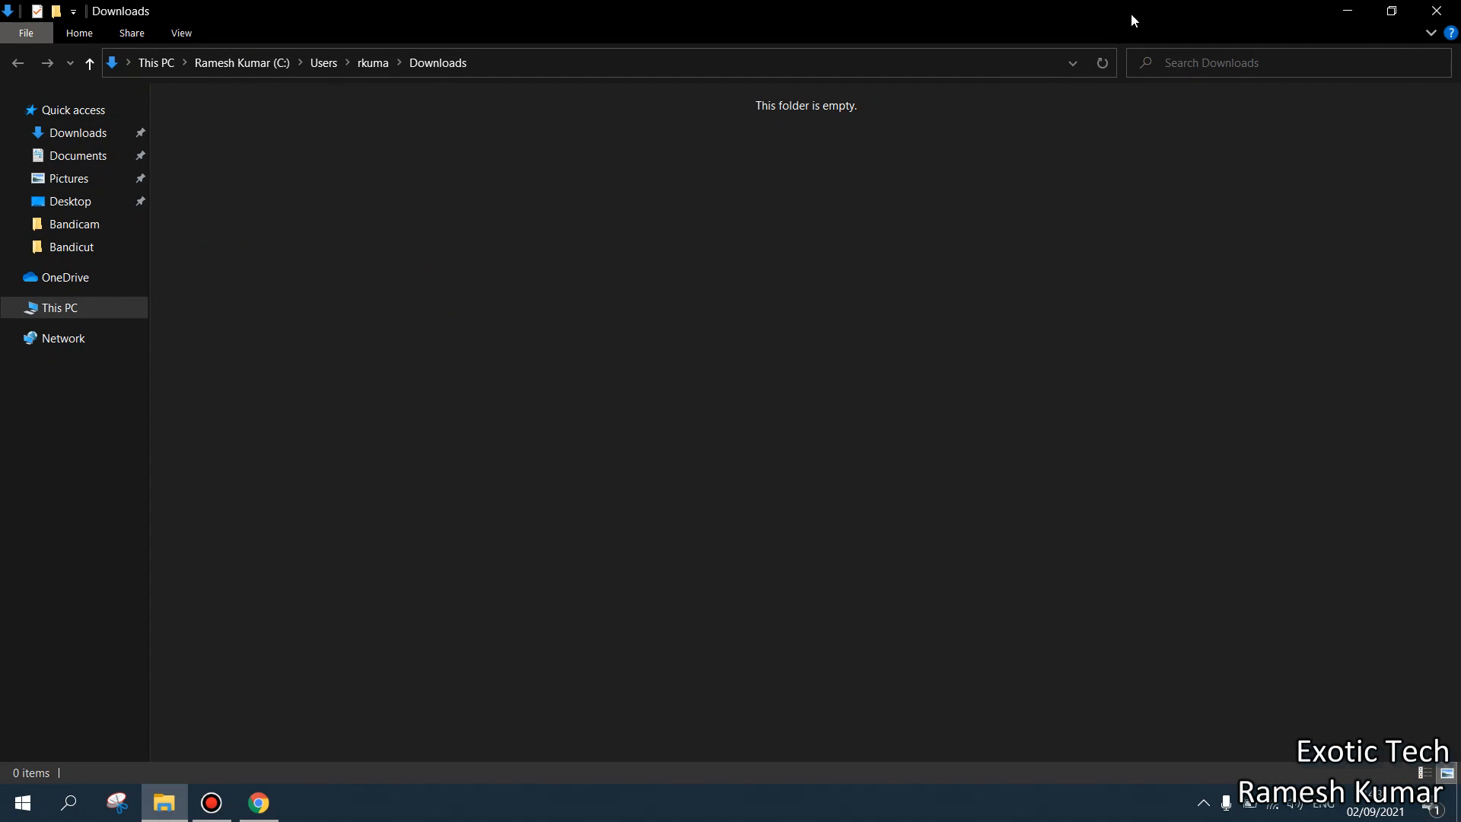
left_click(259, 802)
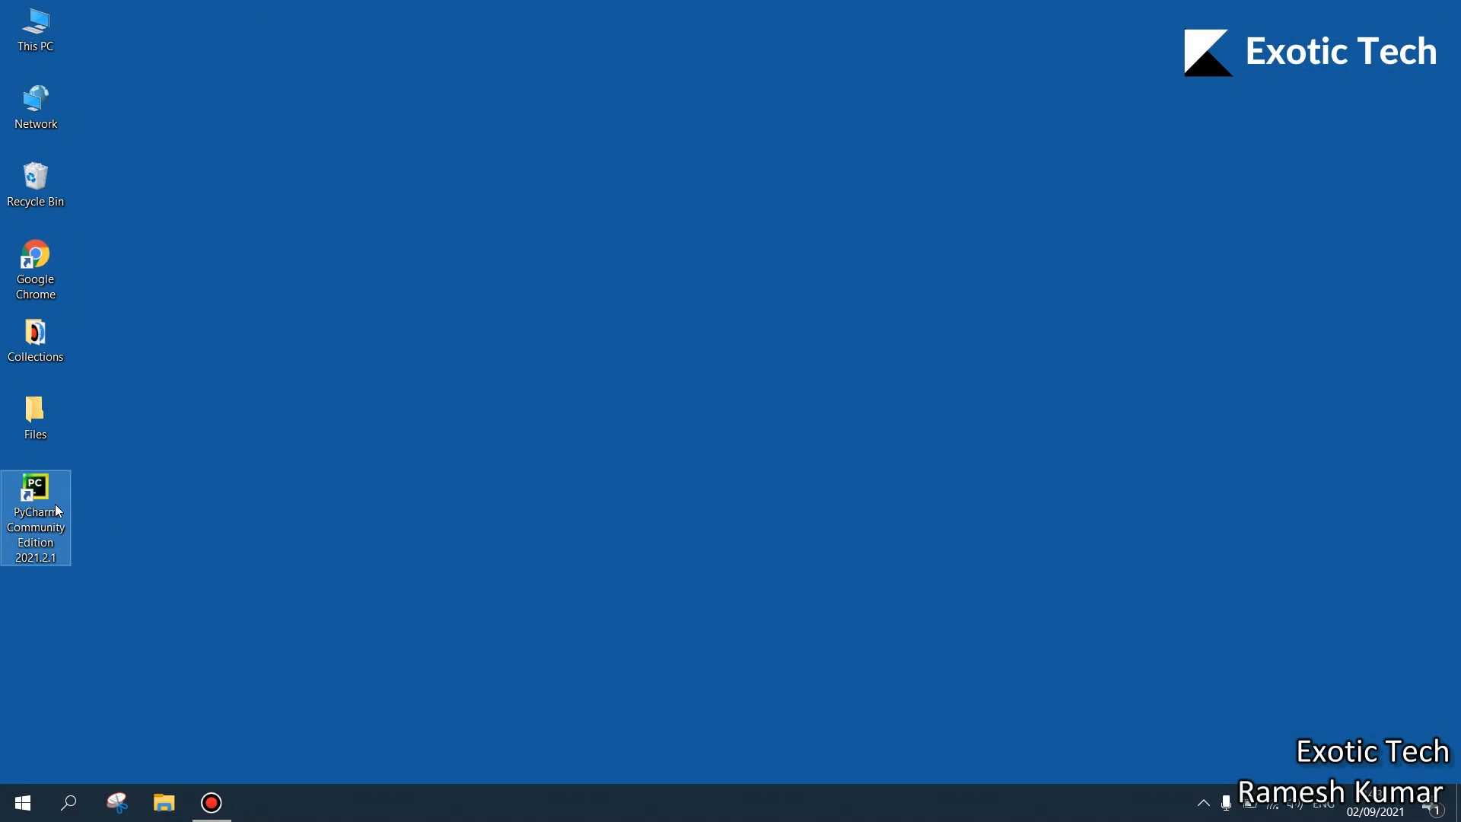
mouse_move(454, 493)
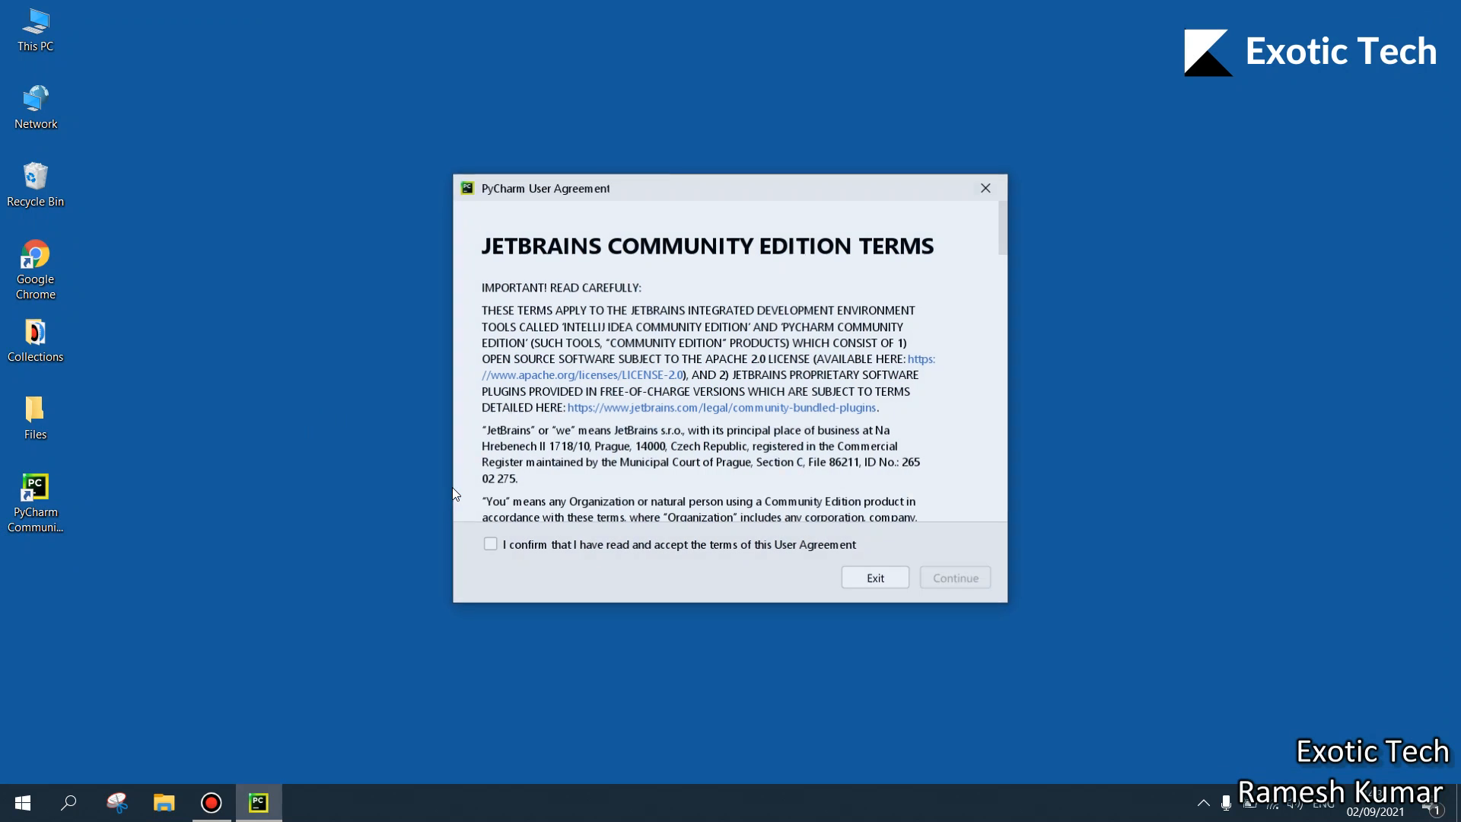
Step: Accept the user agreement and choose Don't Send for usage statistics, reaching the Welcome screen
left_click(490, 545)
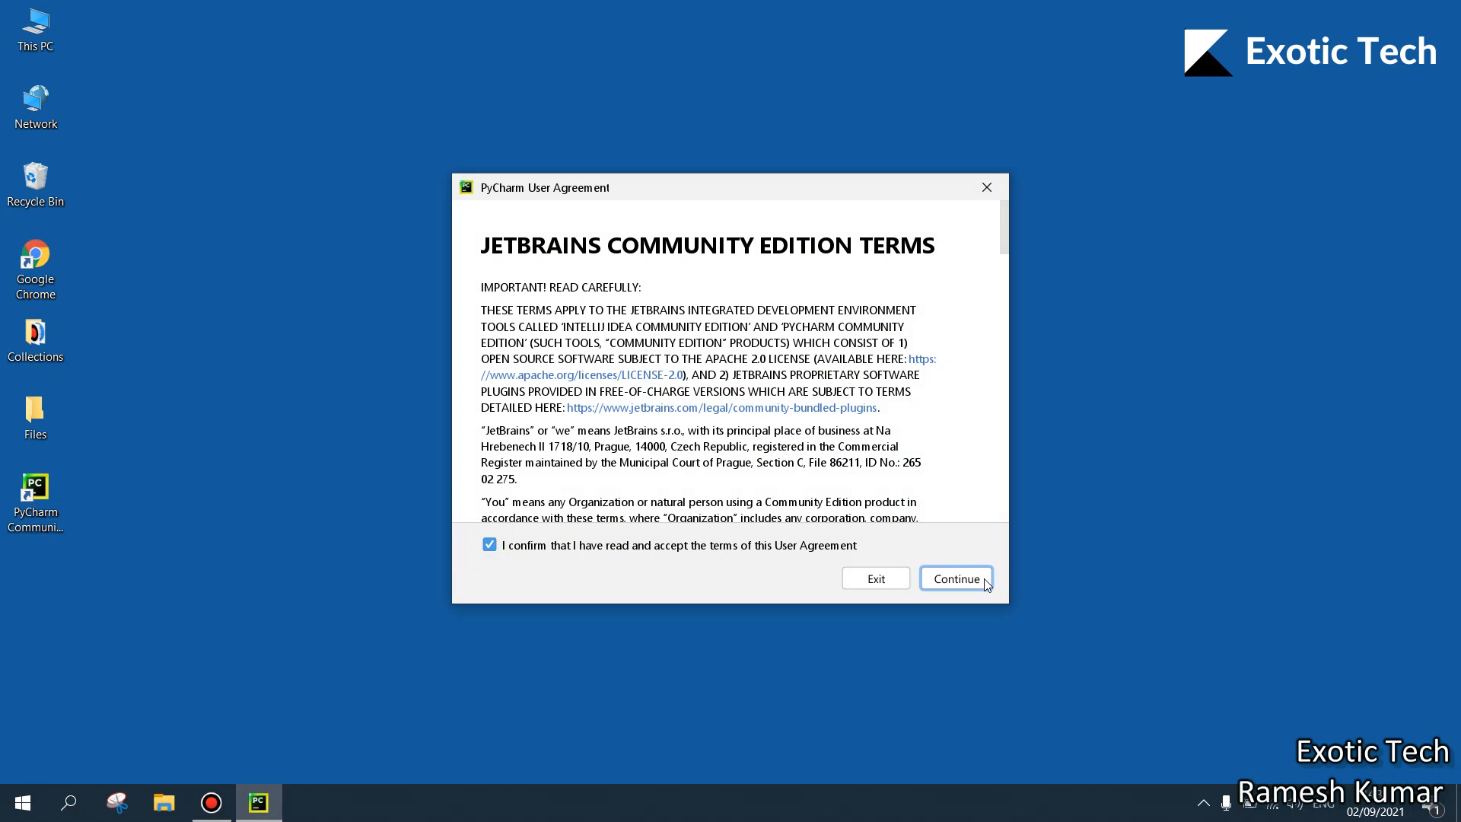
left_click(954, 579)
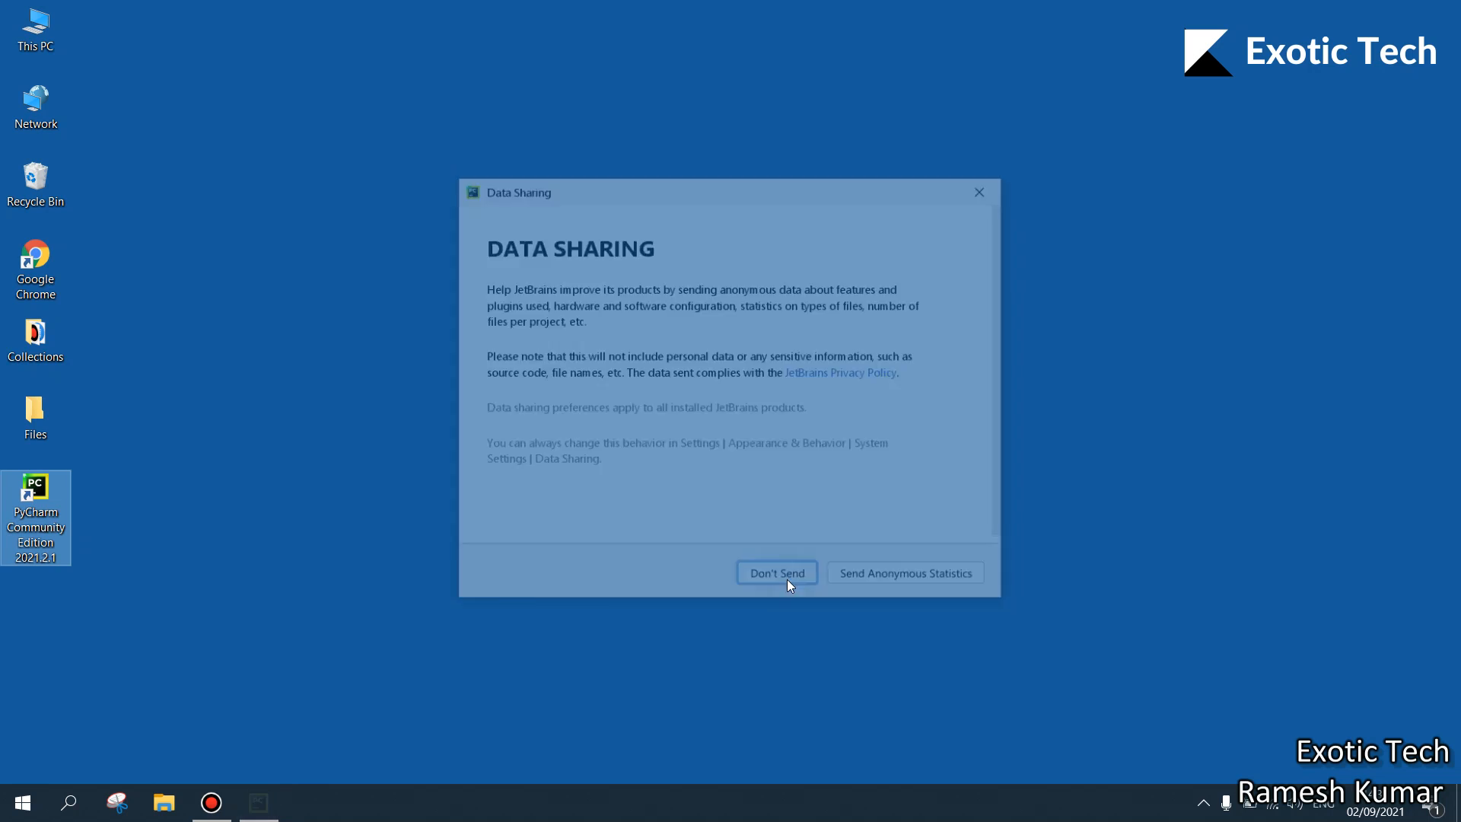
left_click(776, 572)
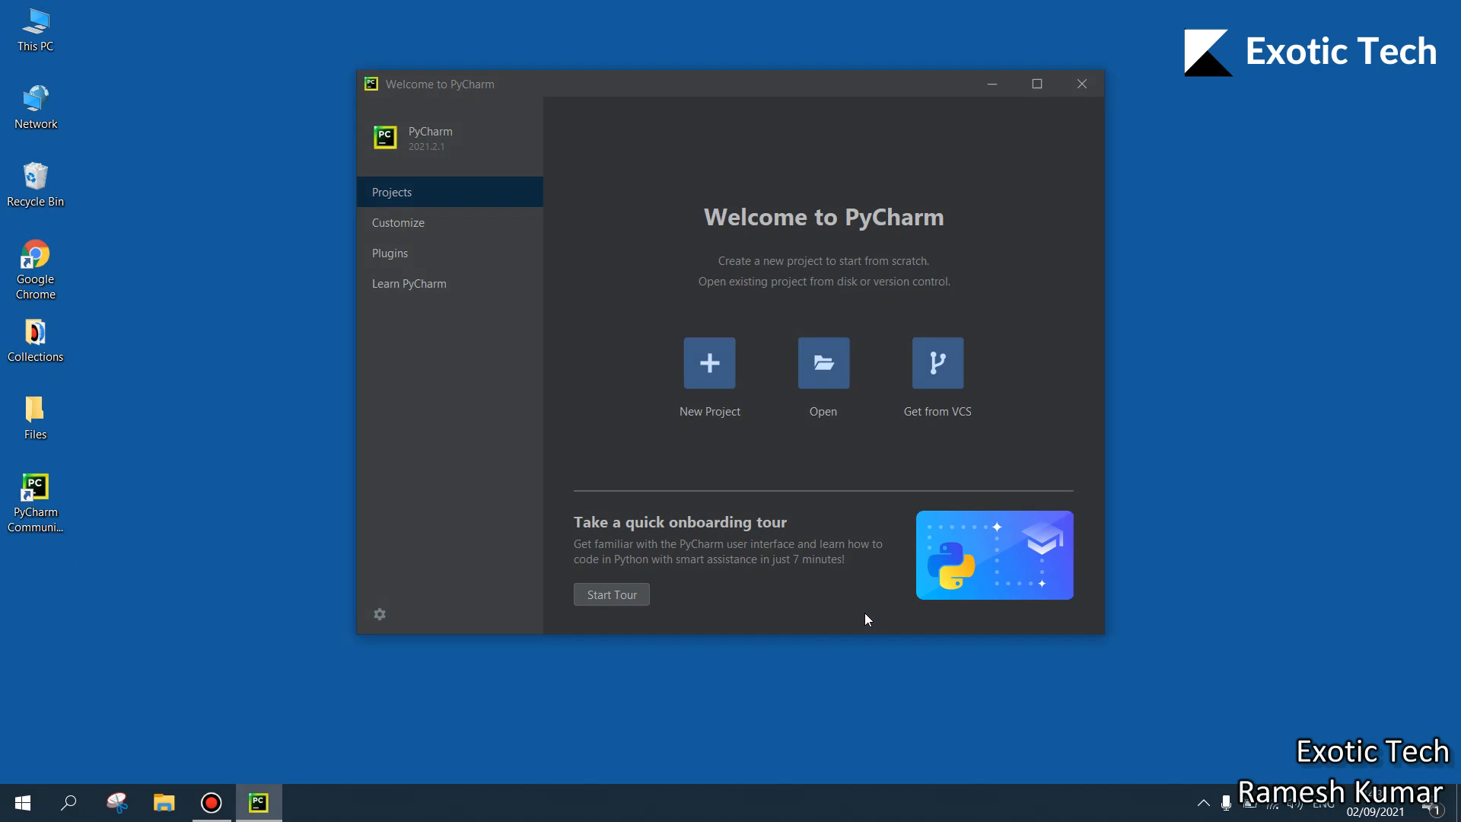
mouse_move(665, 277)
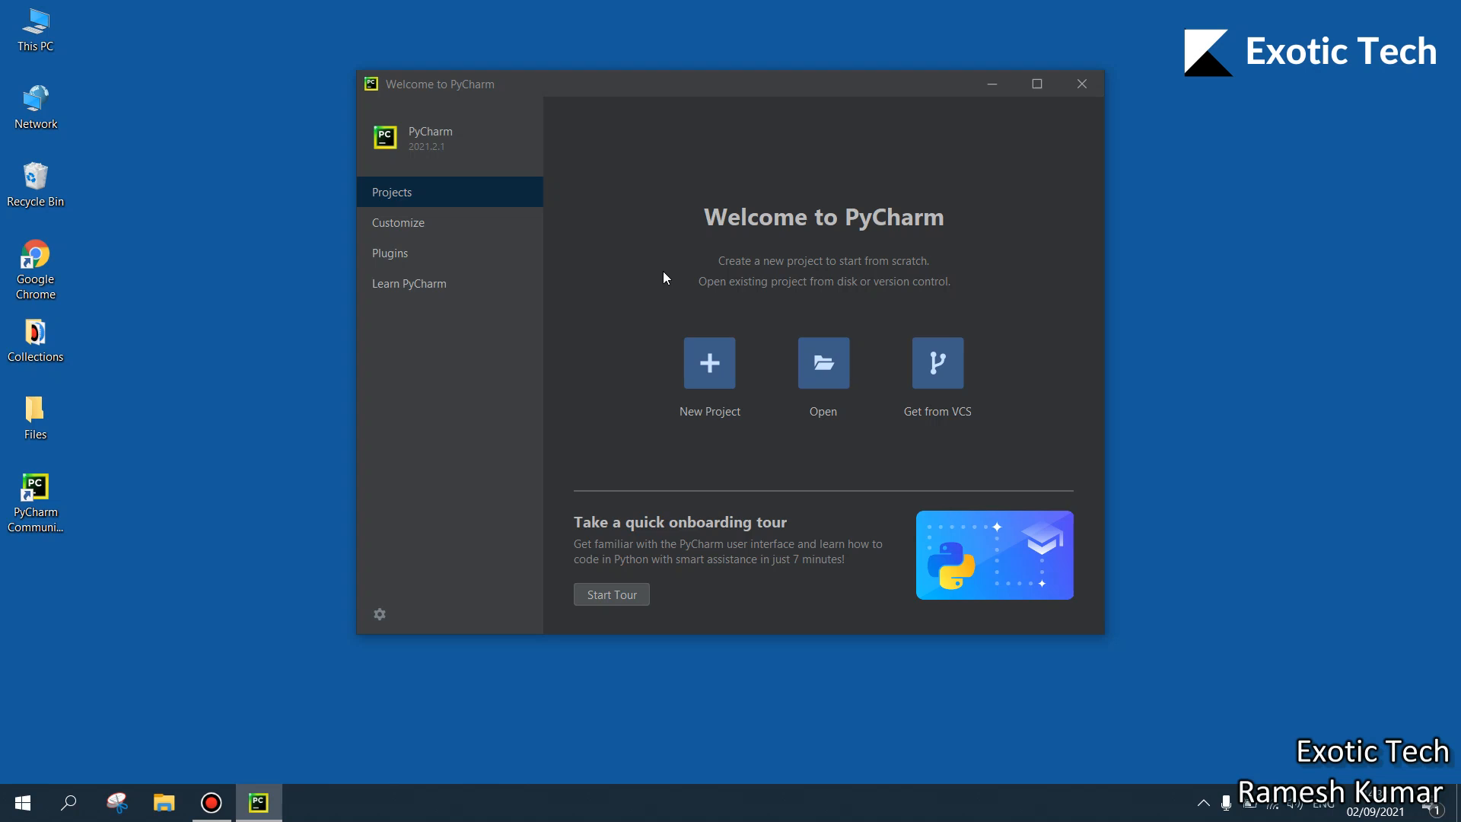